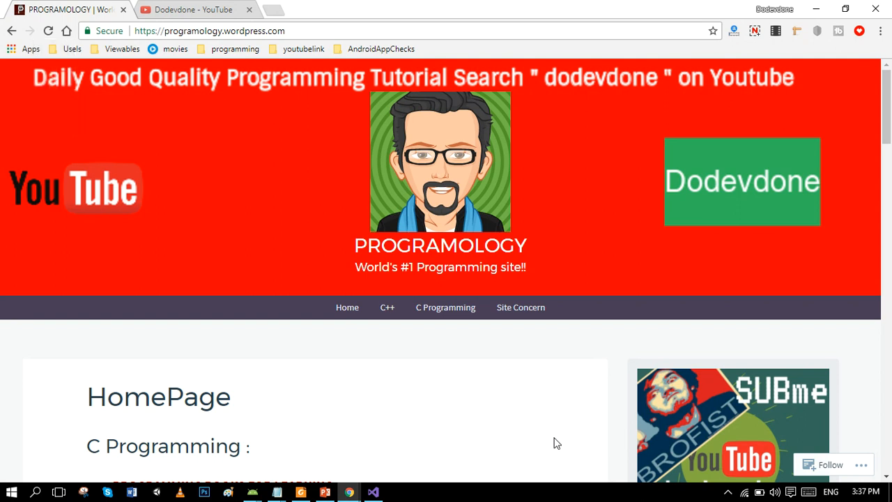
pyautogui.moveTo(362, 446)
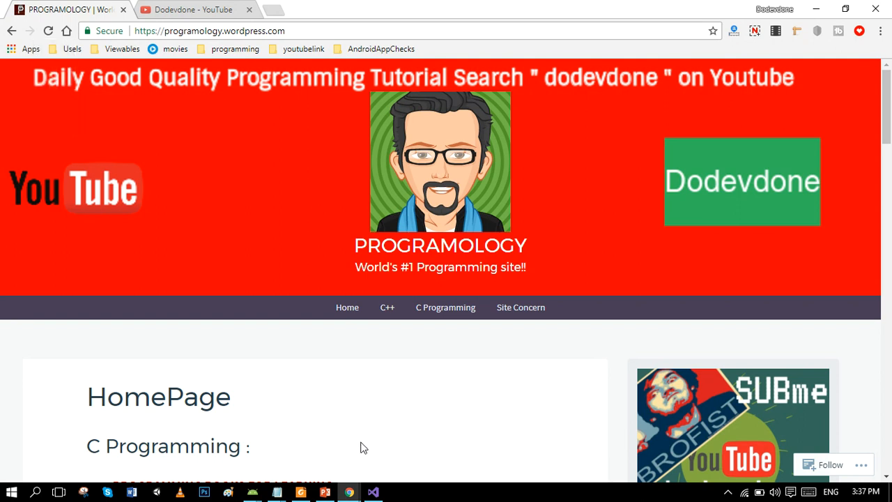
# Step: Show slide 2 with the larger() prototype, function call and definition outline
pyautogui.click(323, 492)
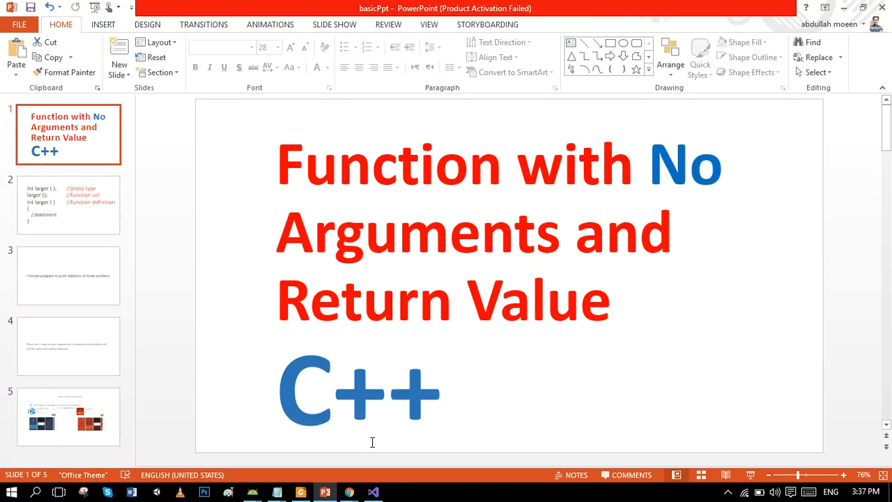
pyautogui.moveTo(170, 234)
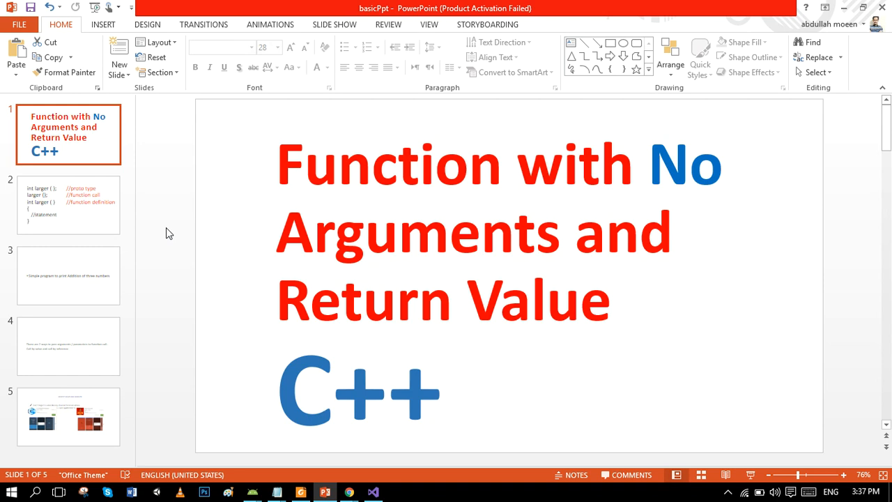
pyautogui.click(68, 203)
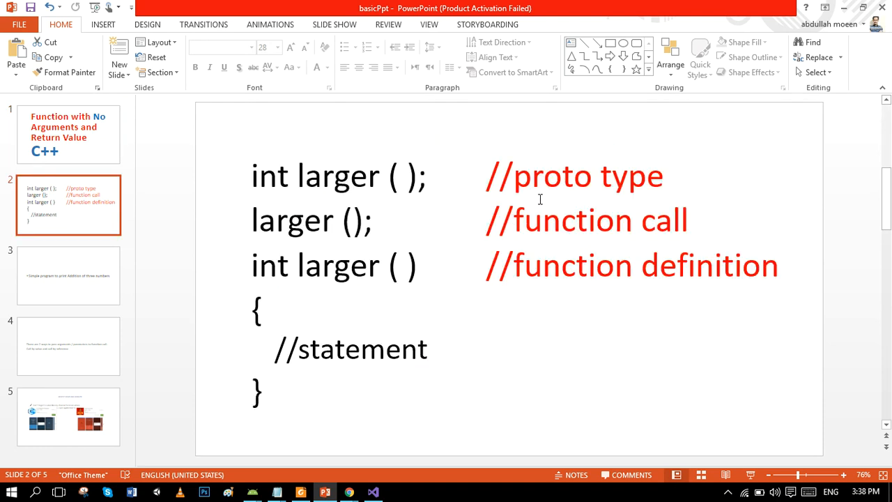
pyautogui.moveTo(526, 168)
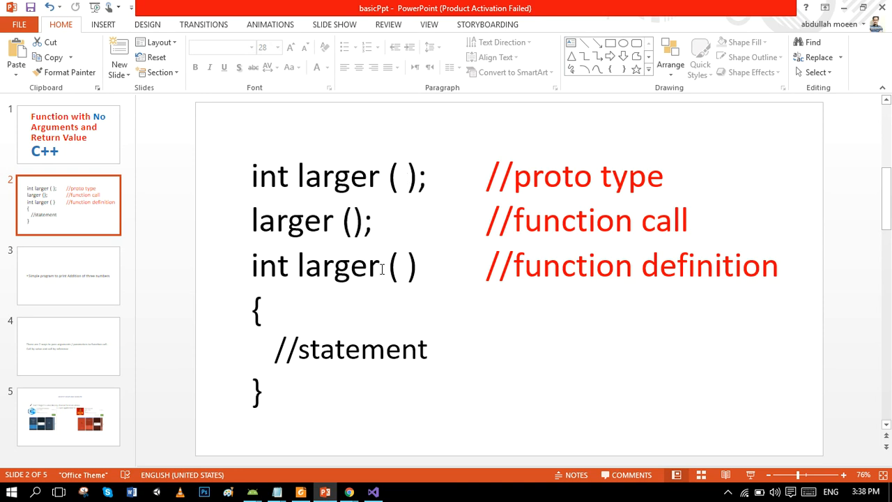
pyautogui.doubleClick(318, 266)
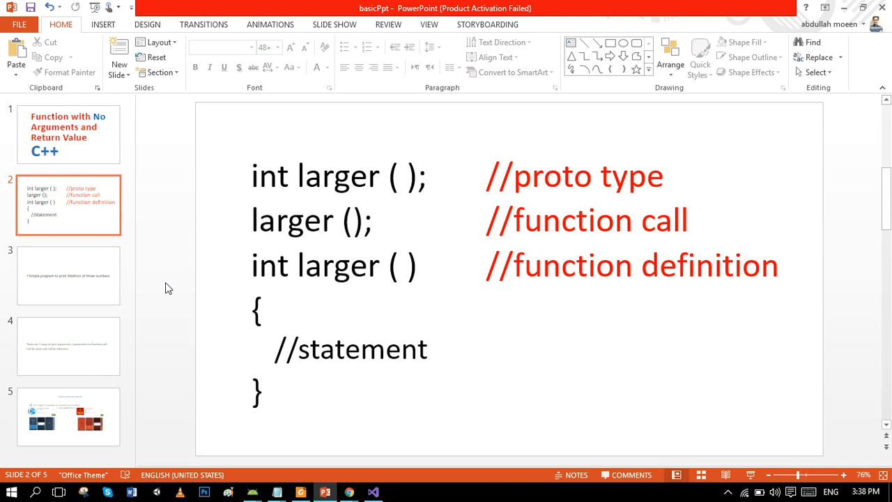
pyautogui.moveTo(146, 272)
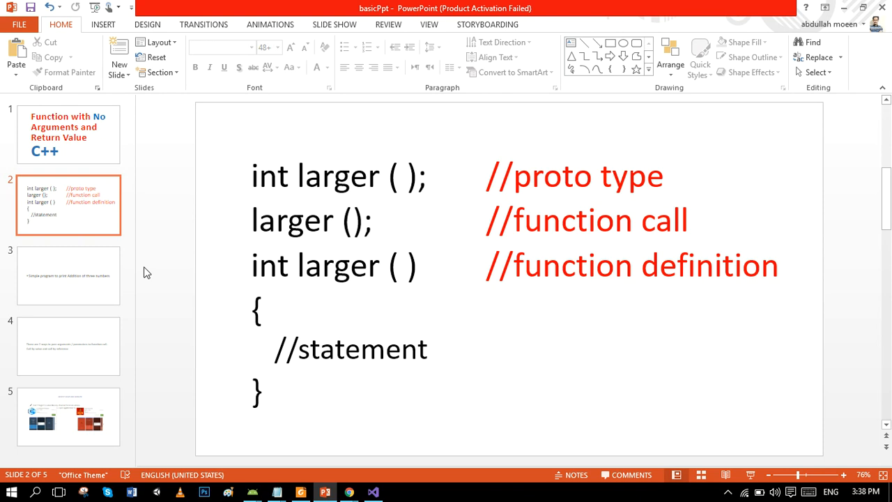
# Step: Show slide 3, 'Simple program to print Addition of three numbers'
pyautogui.click(68, 276)
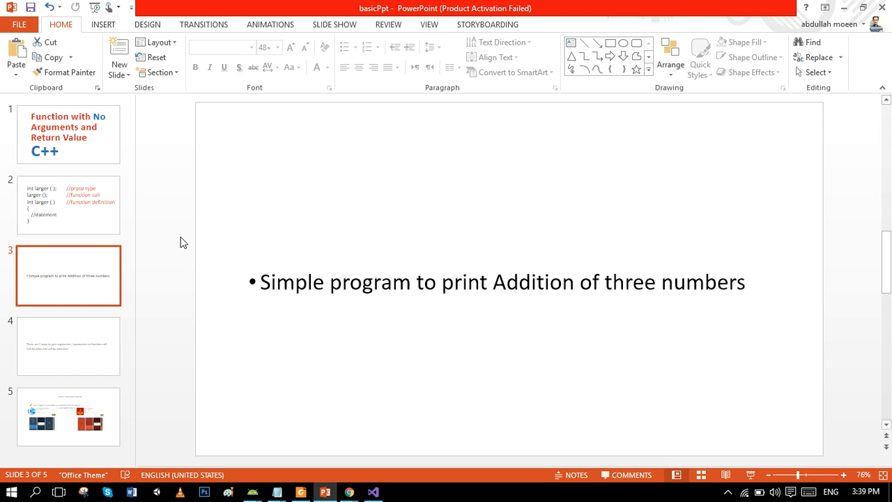
pyautogui.moveTo(421, 413)
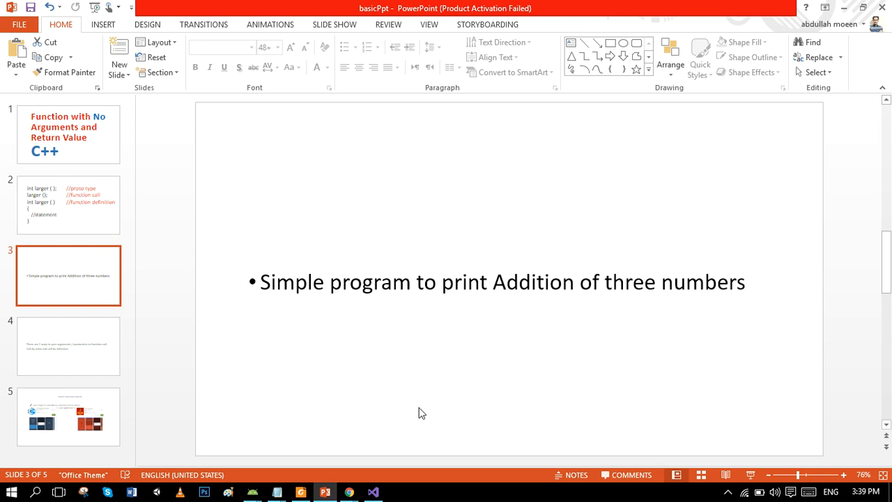
# Step: Start check.cpp with #include <iostream> and using namespace std;
pyautogui.click(373, 492)
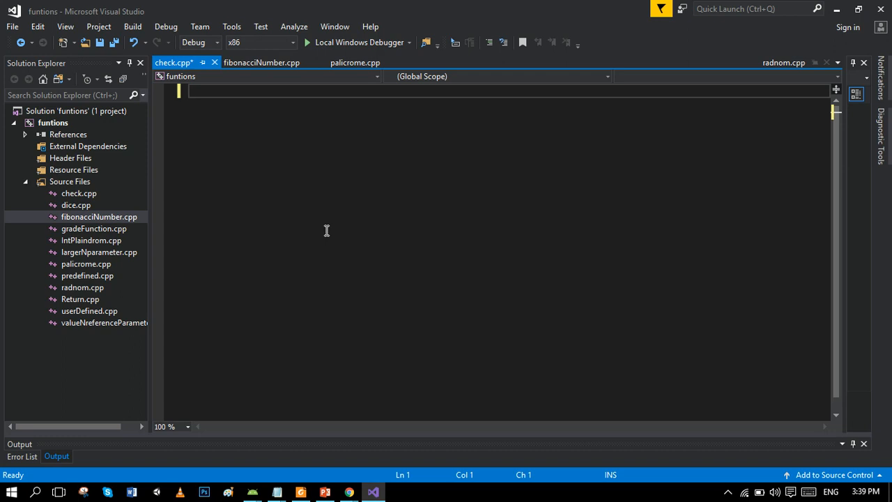
pyautogui.write('#include')
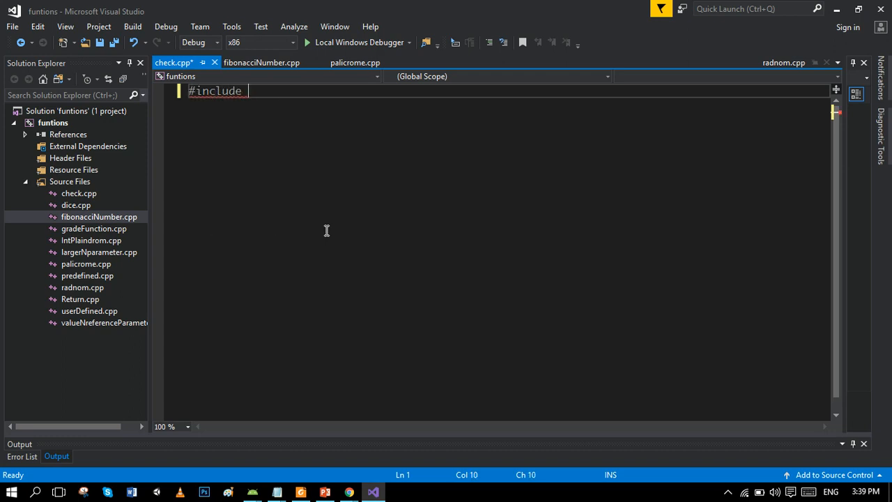
pyautogui.write('<ios>')
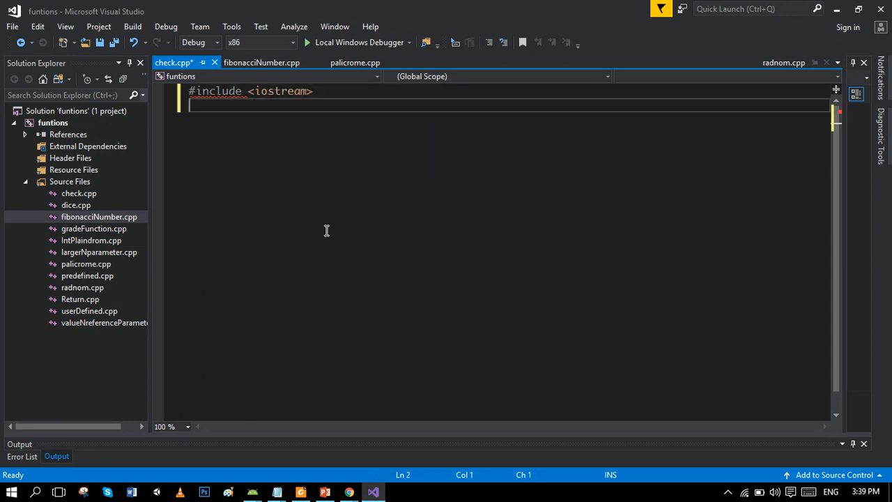
pyautogui.write('using na')
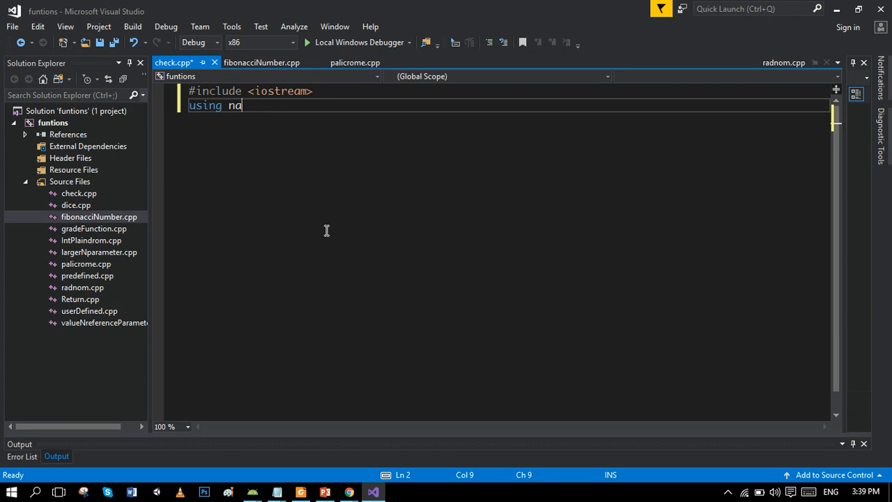
pyautogui.write('typename')
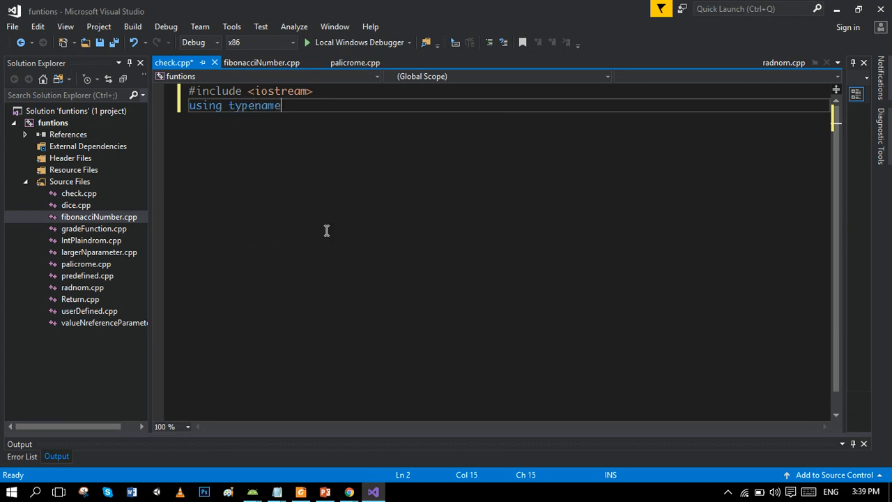
pyautogui.press('BackSpace')
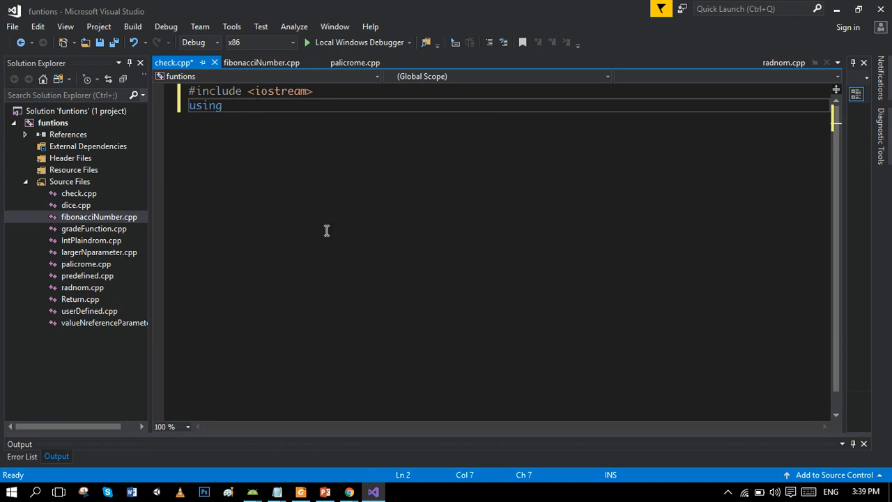
pyautogui.write('namespace s')
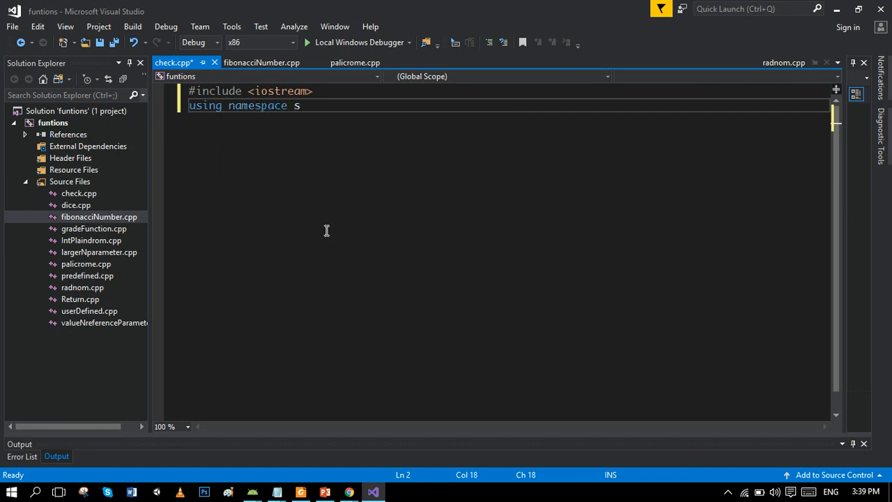
pyautogui.write('td;')
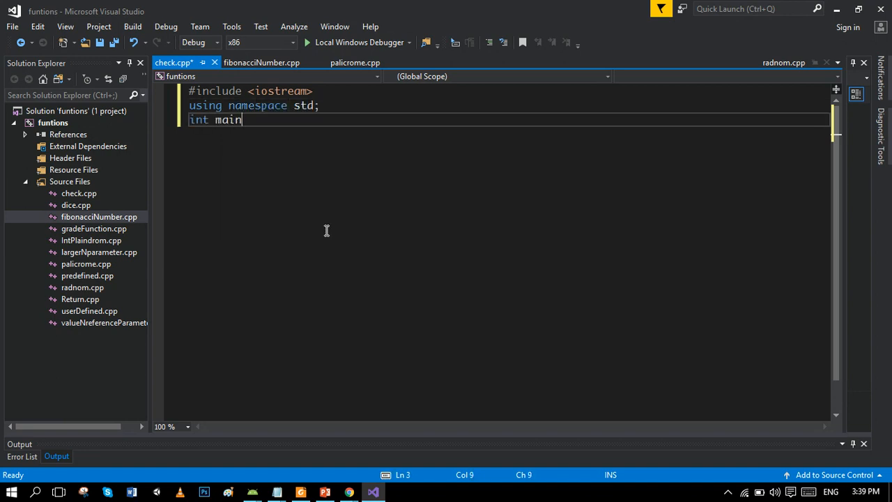
# Step: Add int main() with a body containing system("pause");
pyautogui.write('()')
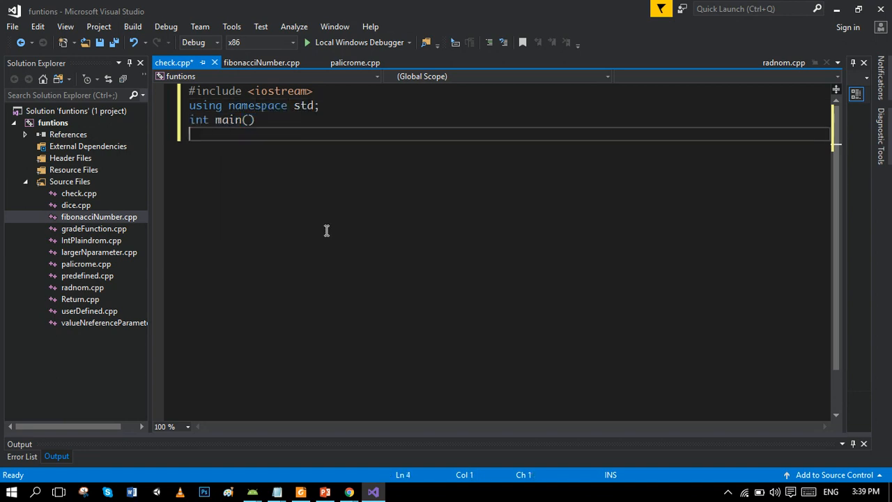
pyautogui.write('{')
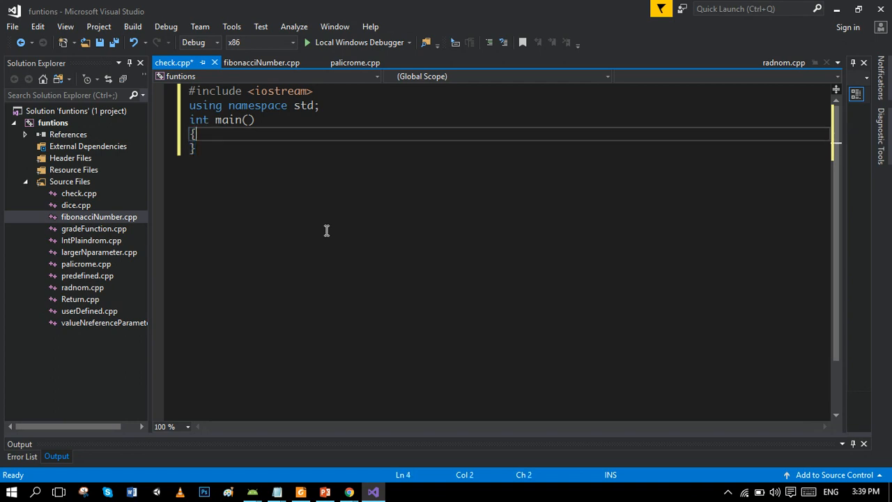
pyautogui.write('ssy')
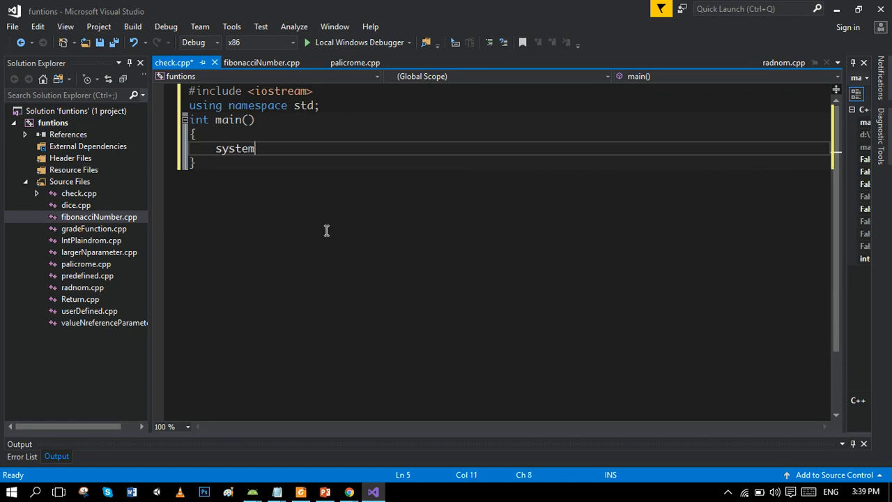
pyautogui.write('();')
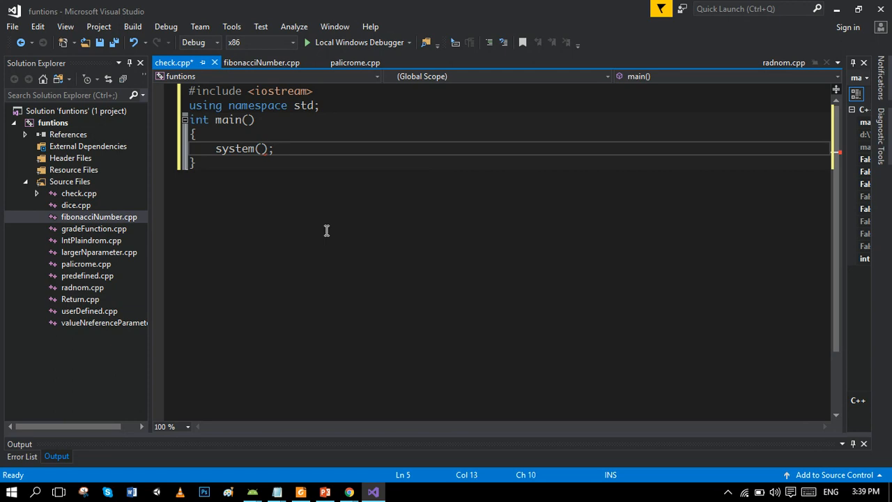
pyautogui.press('Left')
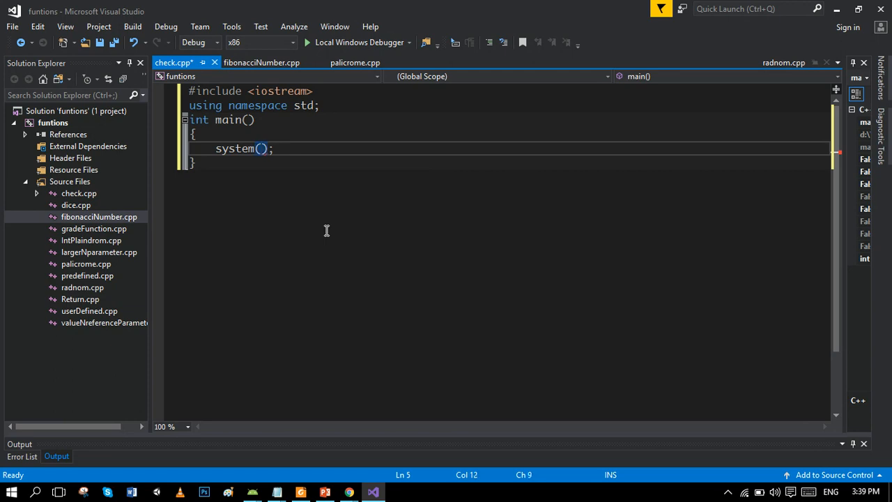
pyautogui.write('""')
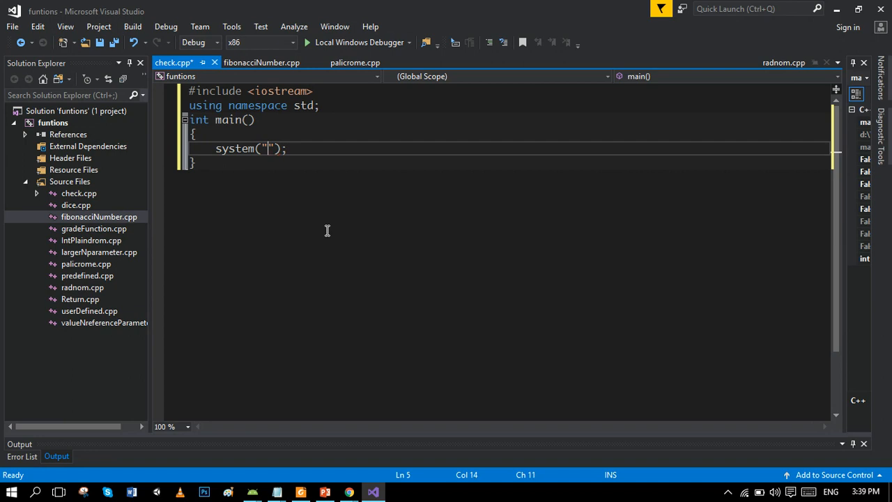
pyautogui.write('pause')
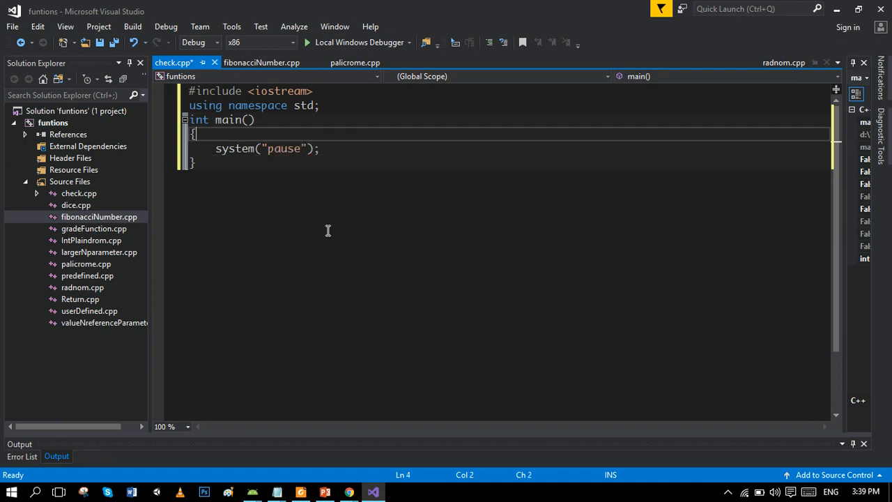
pyautogui.moveTo(446, 215)
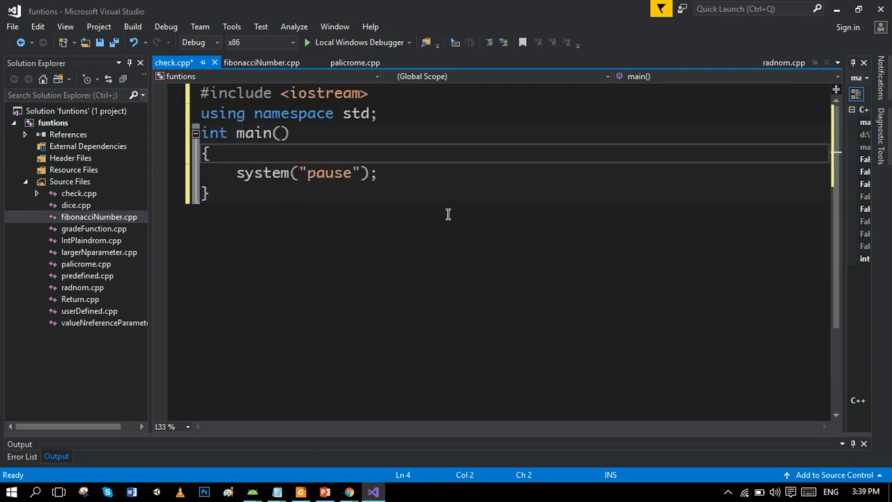
pyautogui.moveTo(346, 162)
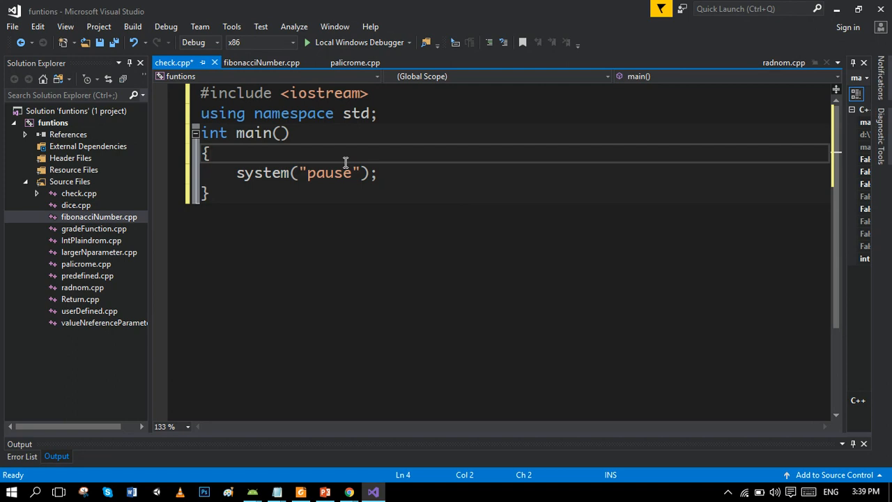
# Step: Declare the prototype int addition(); on a new line below the include
pyautogui.press('Return')
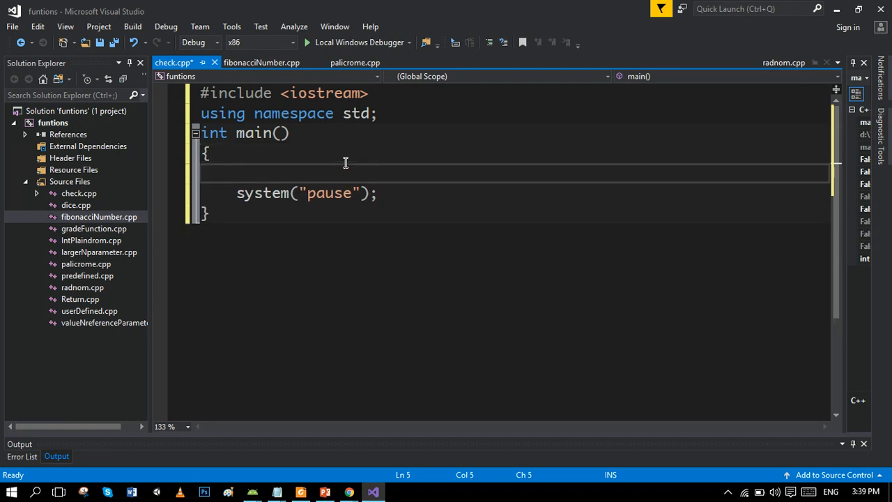
pyautogui.click(374, 92)
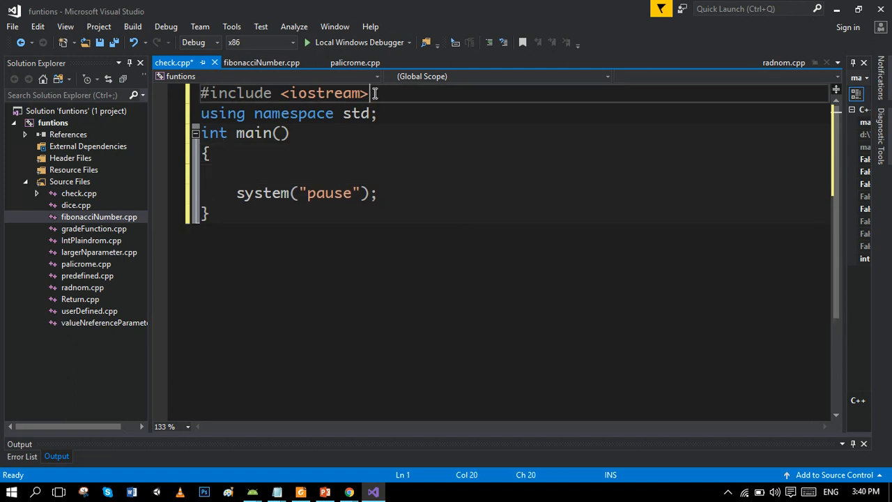
pyautogui.press('Enter')
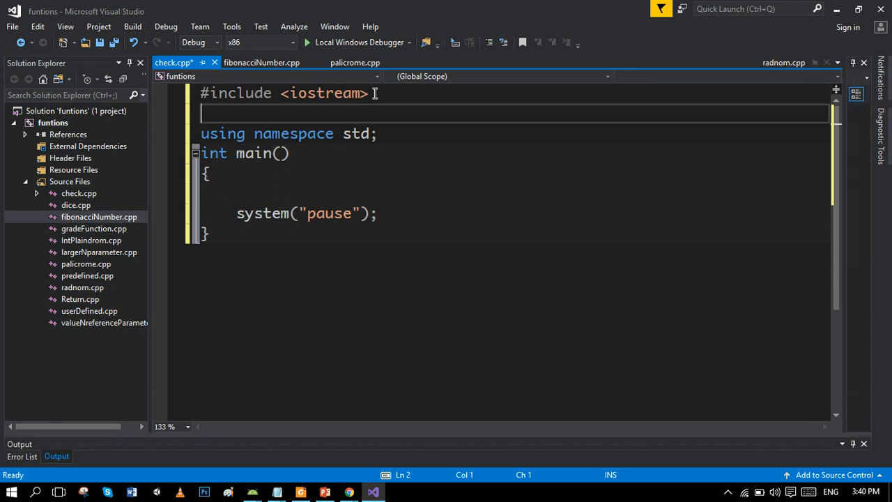
pyautogui.write('i')
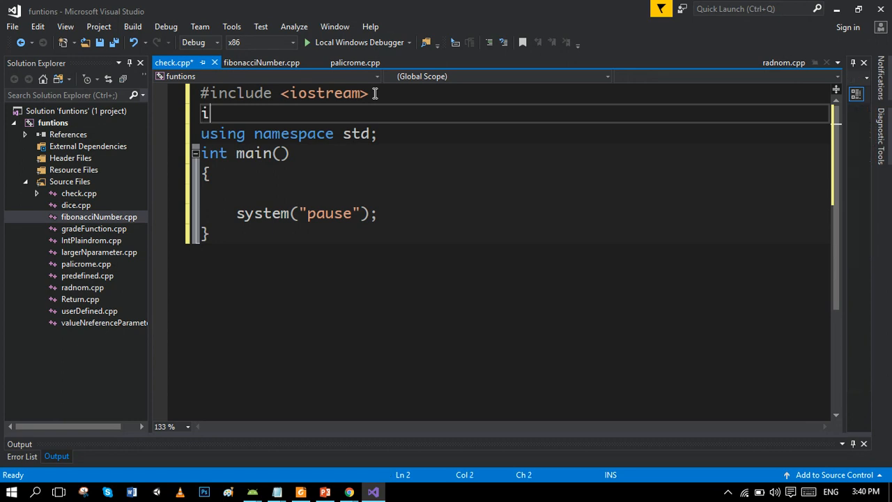
pyautogui.write('nt')
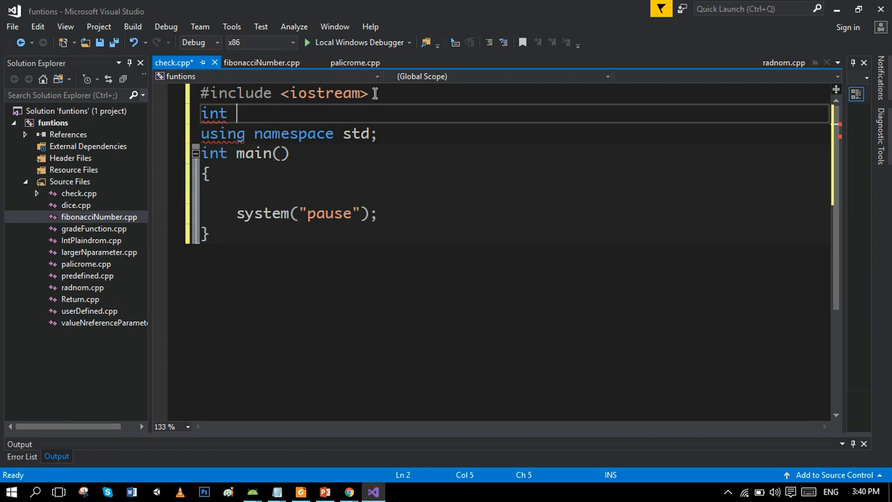
pyautogui.write('ad')
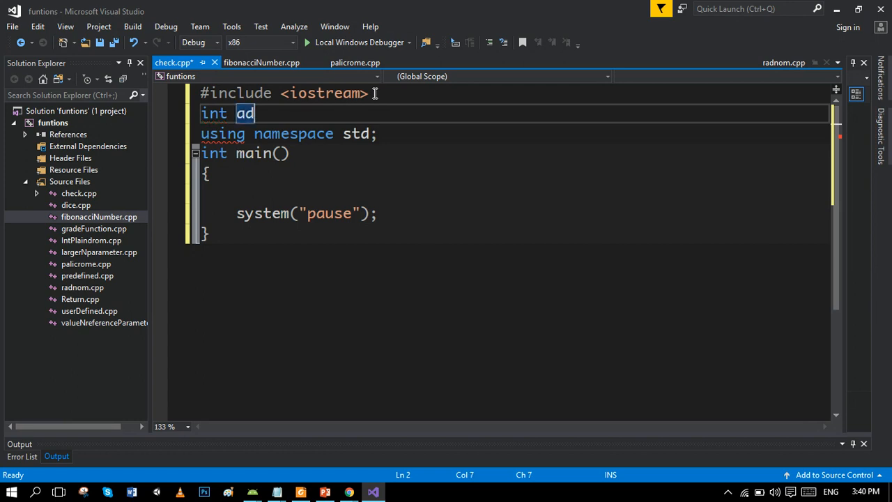
pyautogui.write('dition')
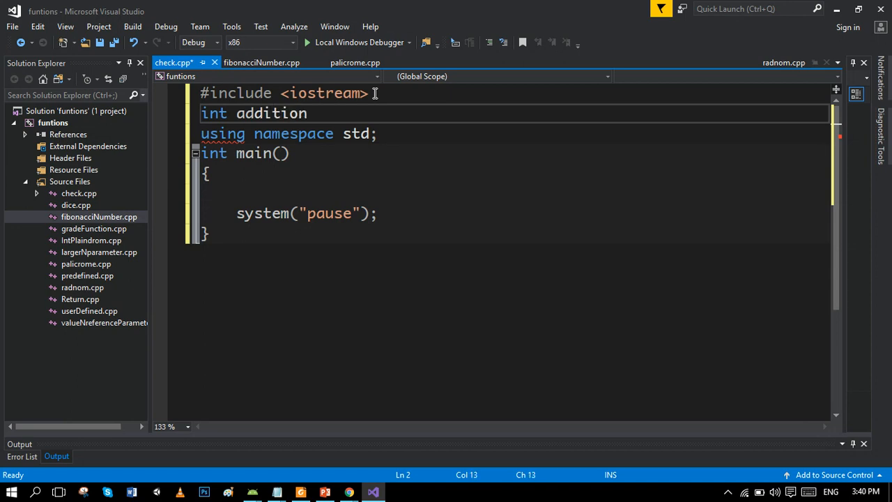
pyautogui.write('();')
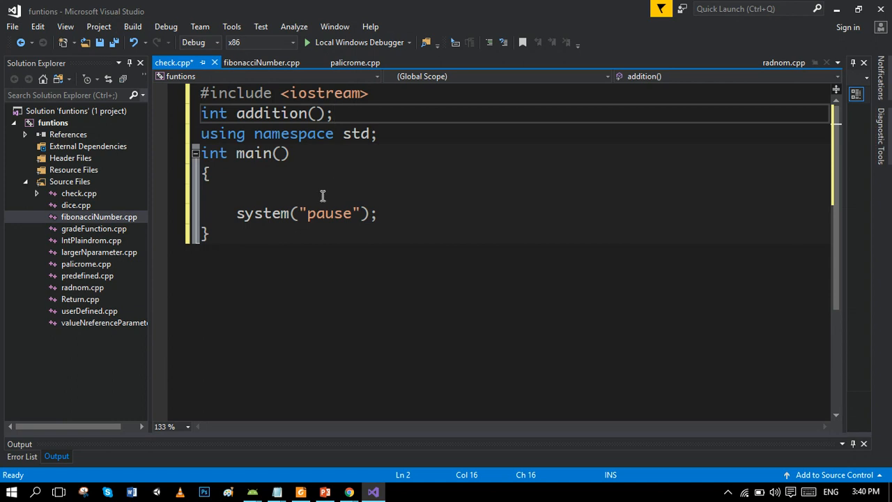
# Step: Call addition(); inside main before system("pause")
pyautogui.click(322, 193)
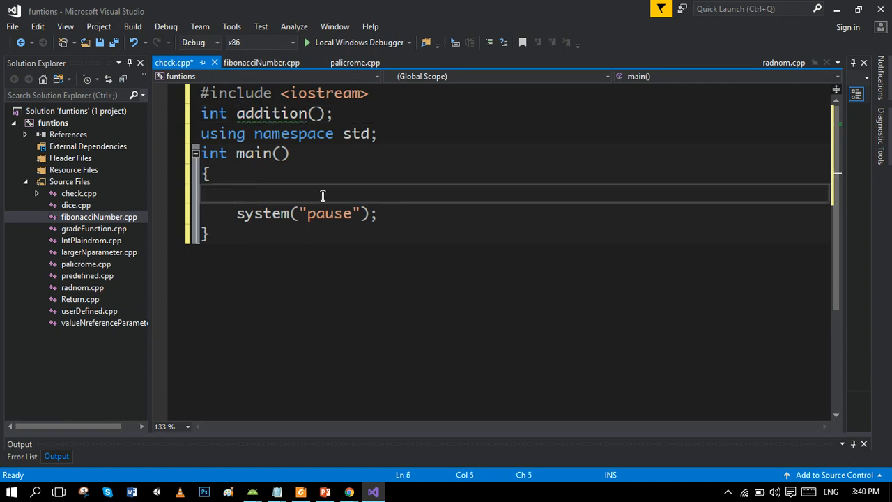
pyautogui.write('addition(')
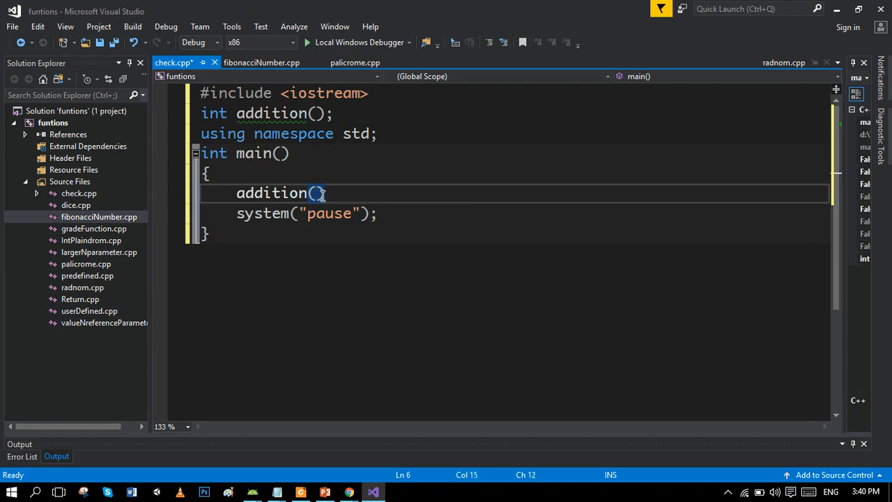
pyautogui.write(';')
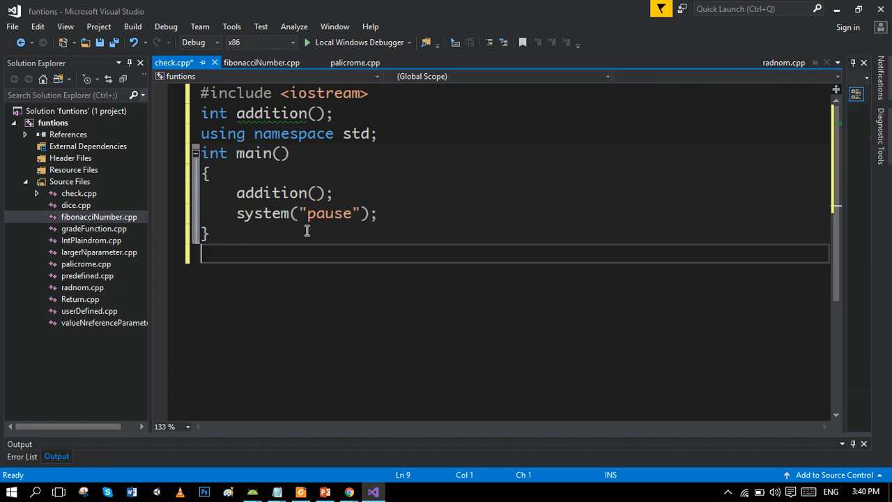
# Step: Begin the int addition() definition below main and start its variable declaration
pyautogui.write('int a')
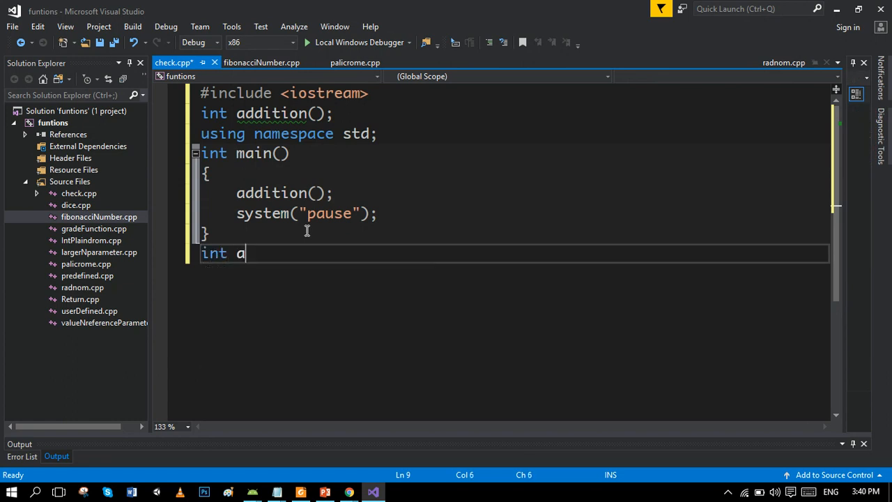
pyautogui.write('ddition(')
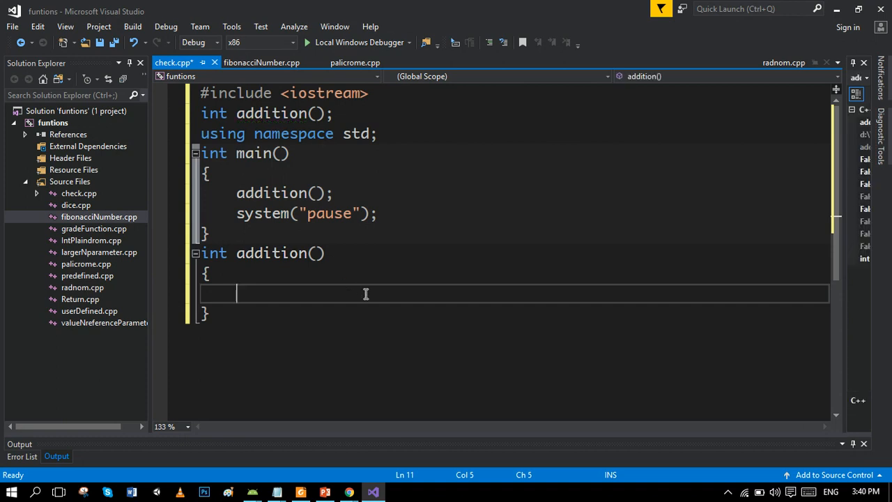
pyautogui.moveTo(332, 288)
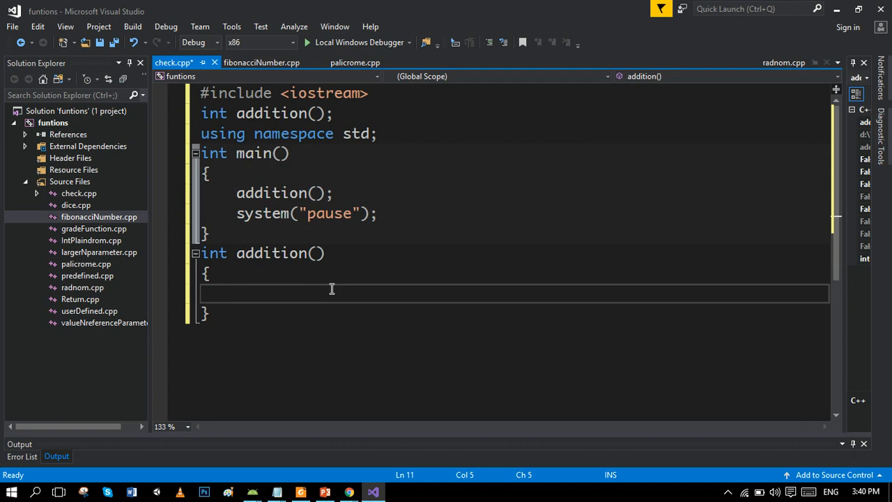
pyautogui.write('int')
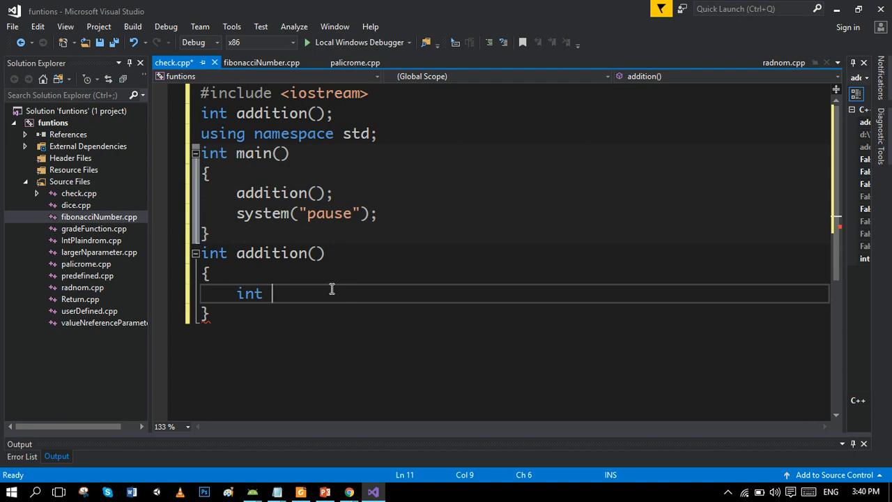
pyautogui.write('a,')
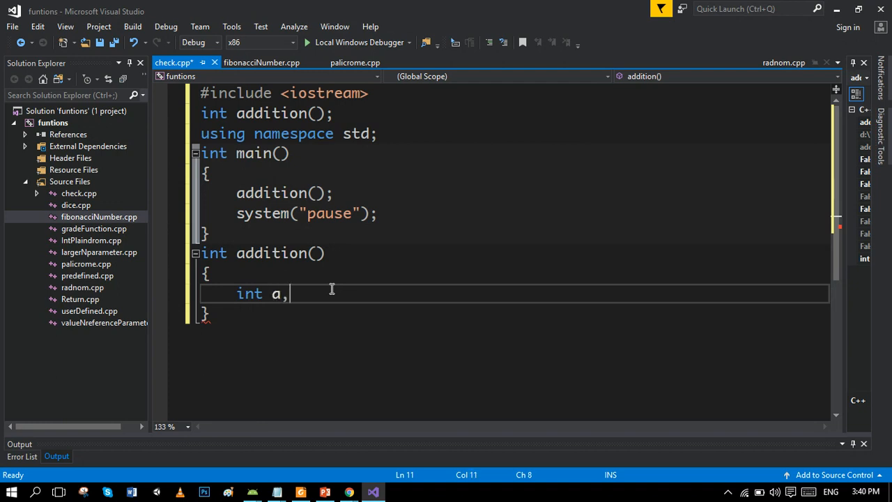
# Step: Declare int a=0, b=0, c=0 in addition() and begin a cout prompt
pyautogui.write('=0')
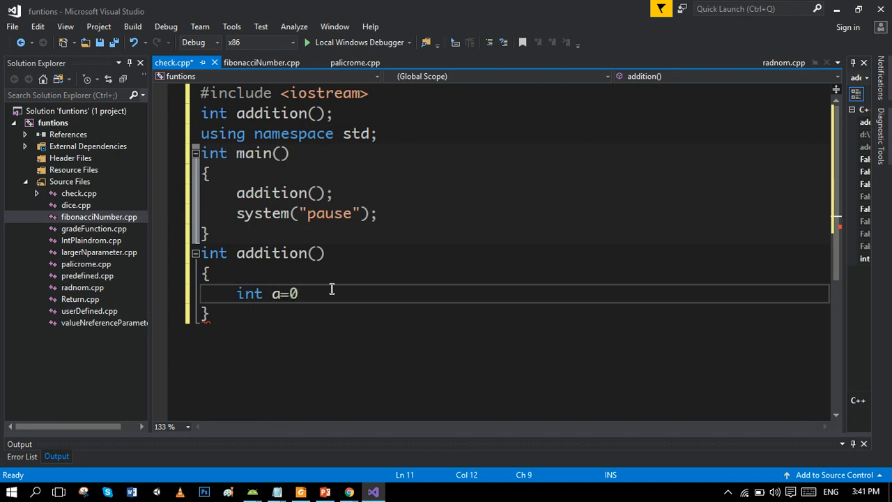
pyautogui.write('.')
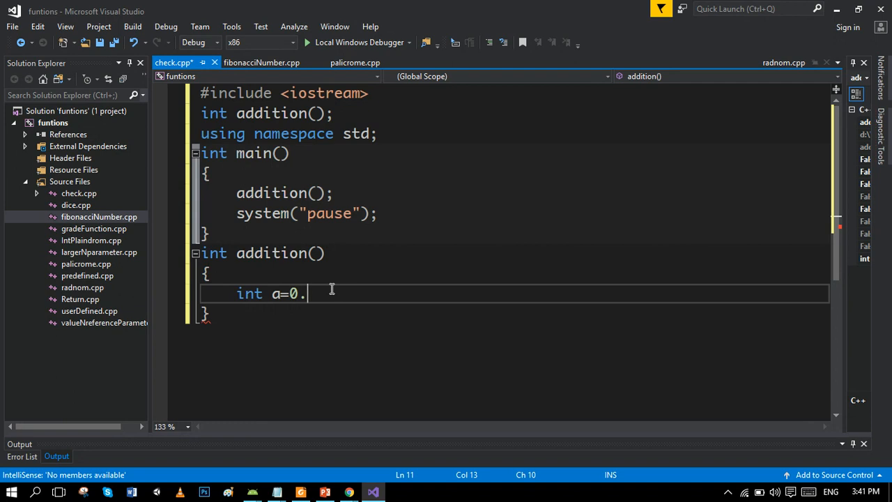
pyautogui.write(',b=')
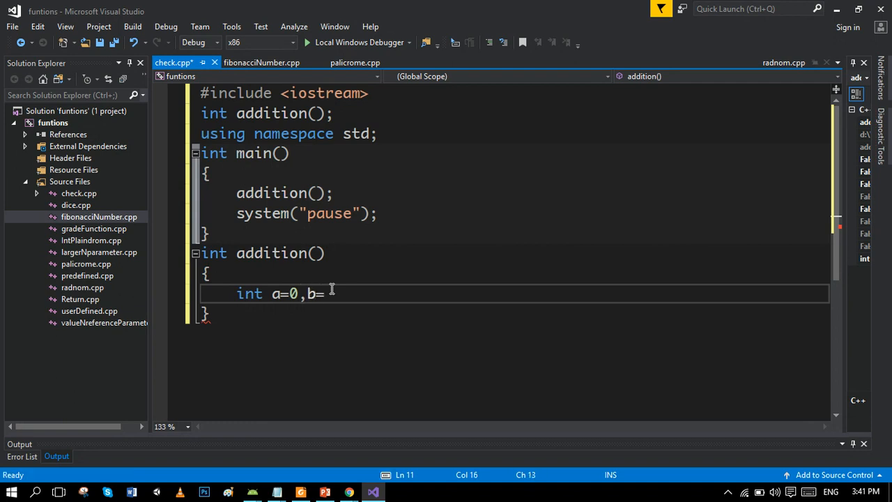
pyautogui.write(',c=0')
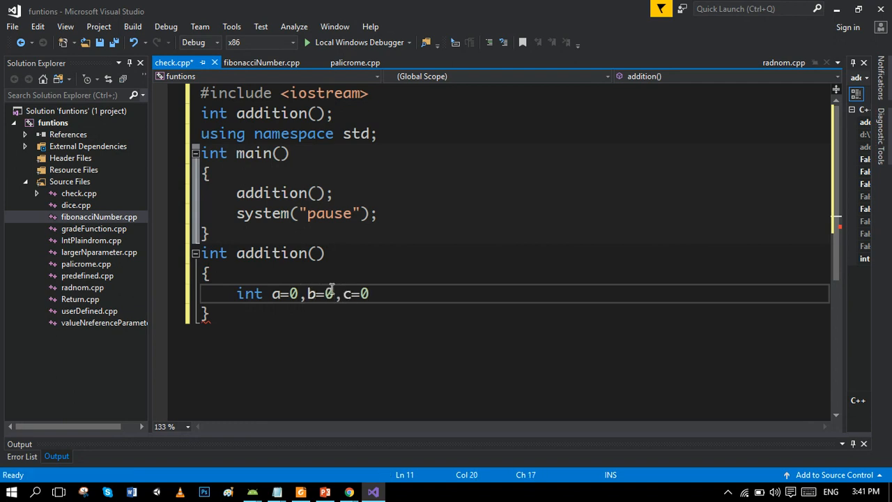
pyautogui.write('cout<<"ent')
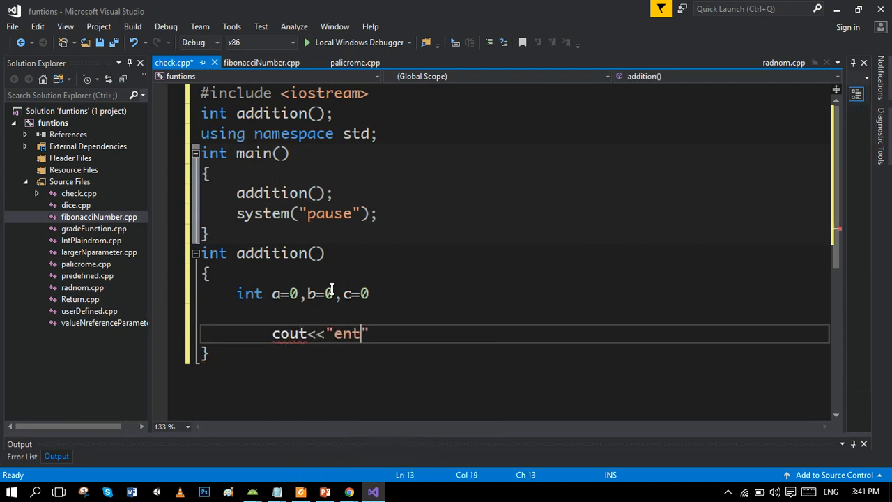
# Step: Prompt "enter values:", end the a,b,c declaration with ';' and read cin >> a >> b >> c;
pyautogui.write('er values:"')
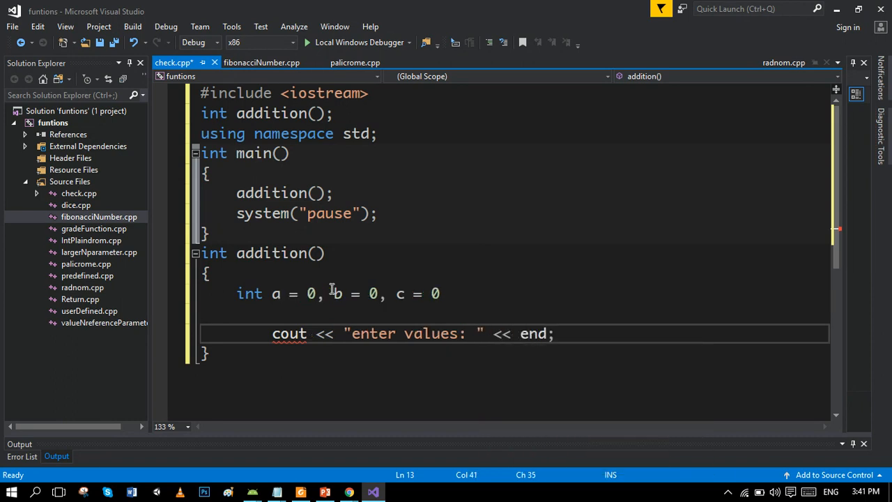
pyautogui.write('l')
pyautogui.write('cin>>')
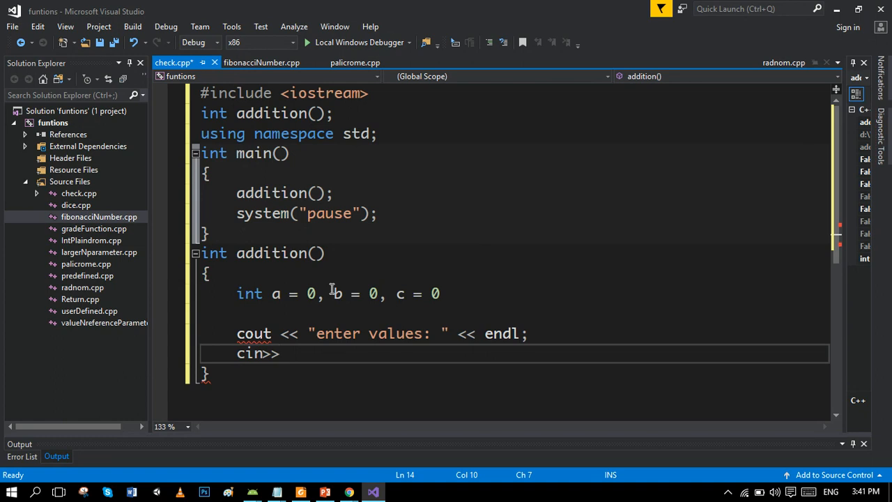
pyautogui.click(471, 292)
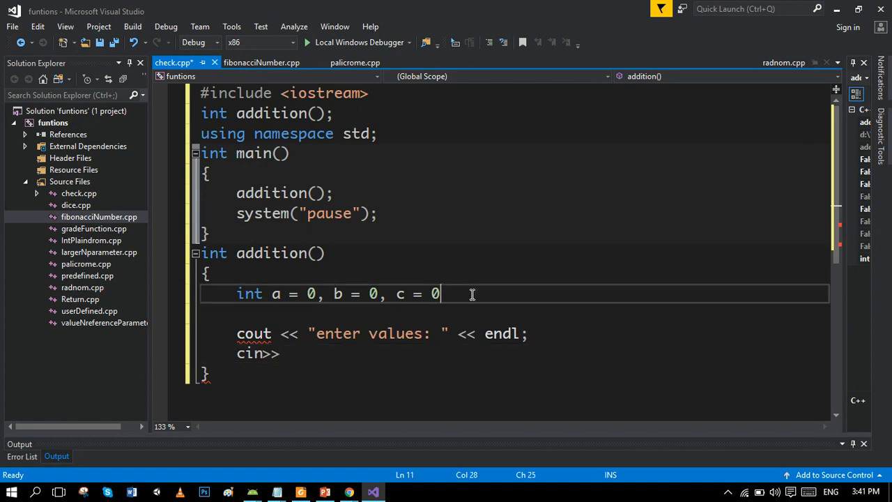
pyautogui.write(';')
pyautogui.click(515, 353)
pyautogui.write('a')
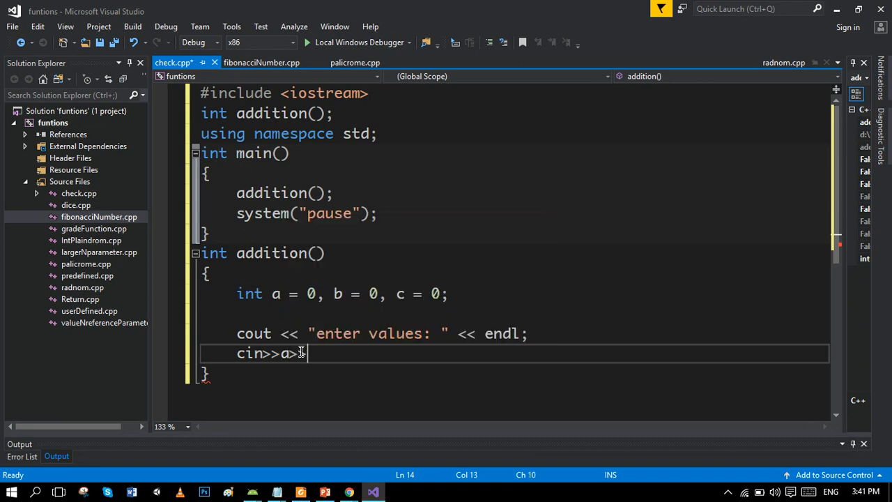
pyautogui.write('>>b>>c')
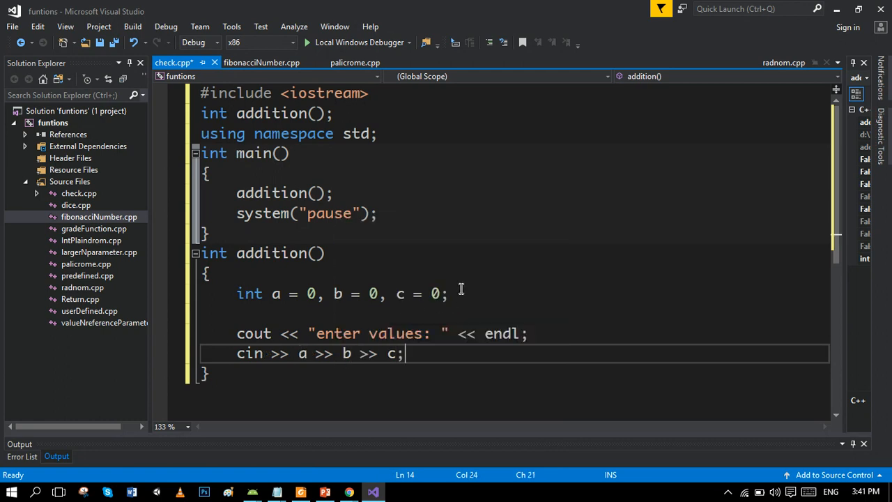
# Step: Declare int sum; in addition() and start the sum assignment
pyautogui.write('in')
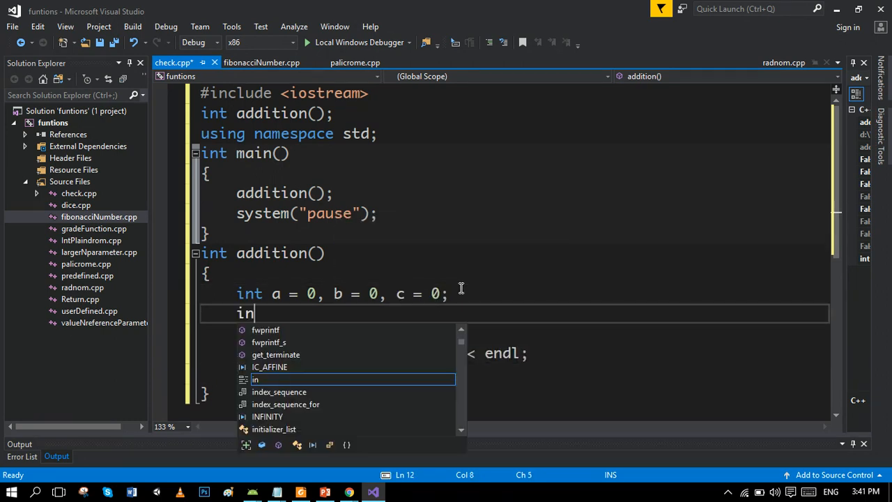
pyautogui.write('t')
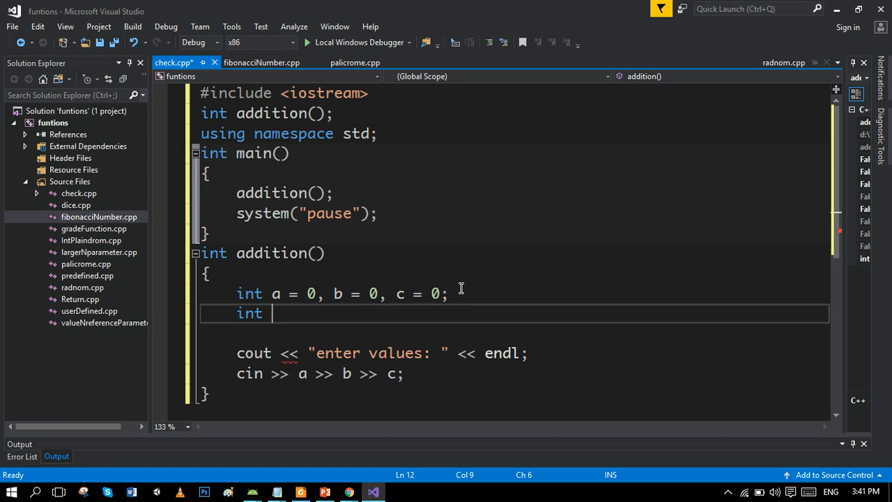
pyautogui.write('sum')
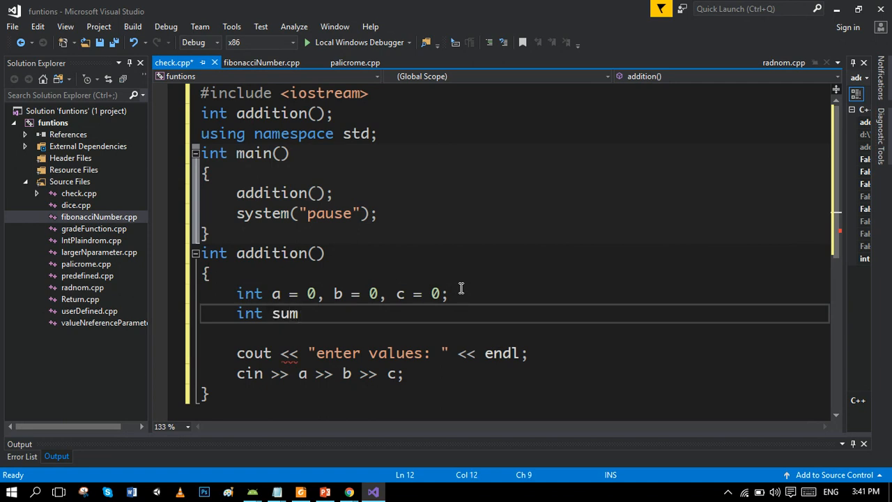
pyautogui.write(';')
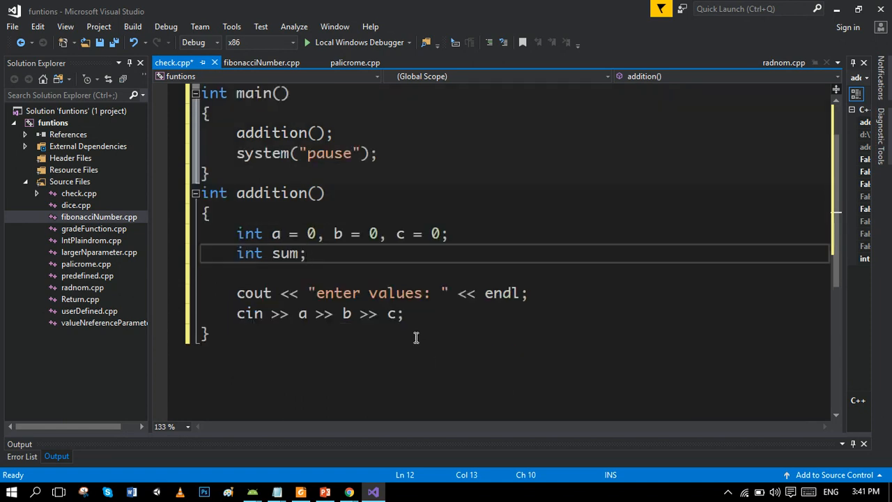
pyautogui.write('s')
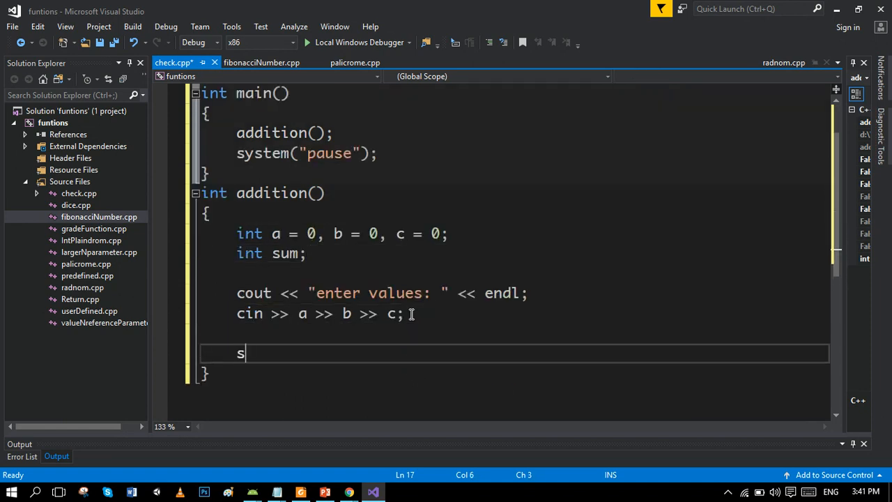
# Step: Compute sum = a + b + c; and return sum; from addition()
pyautogui.write('um')
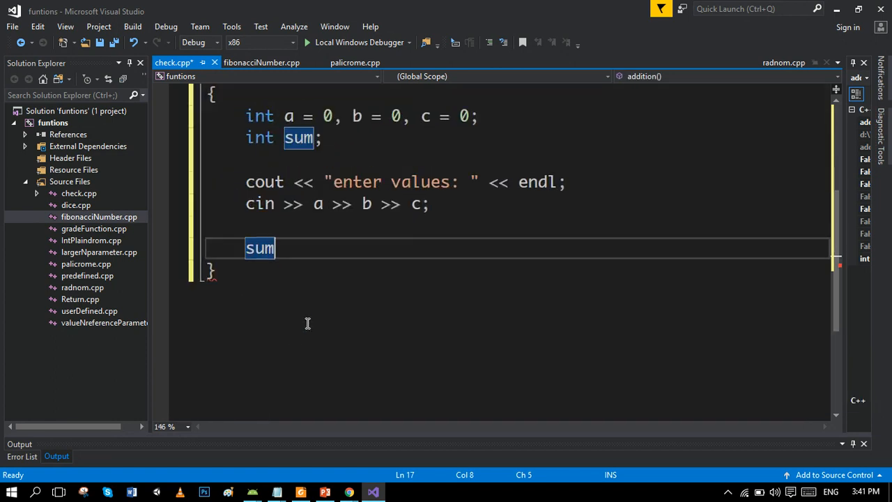
pyautogui.write('=a+')
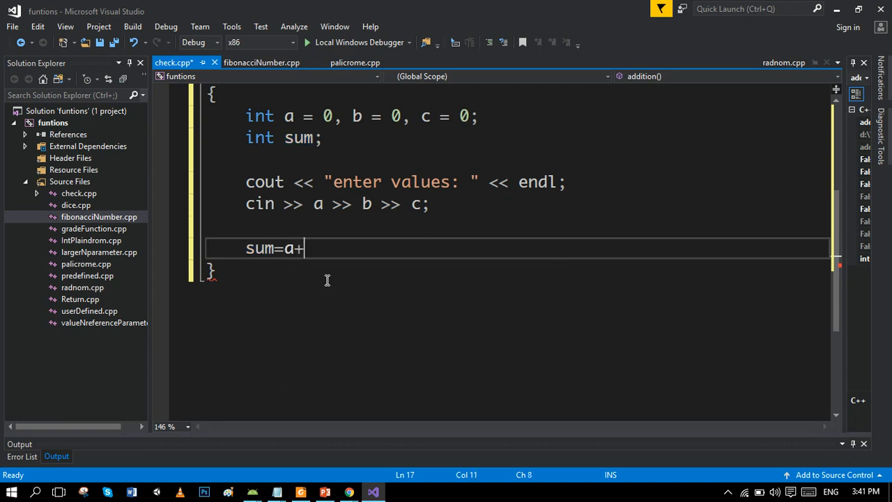
pyautogui.write('b+c')
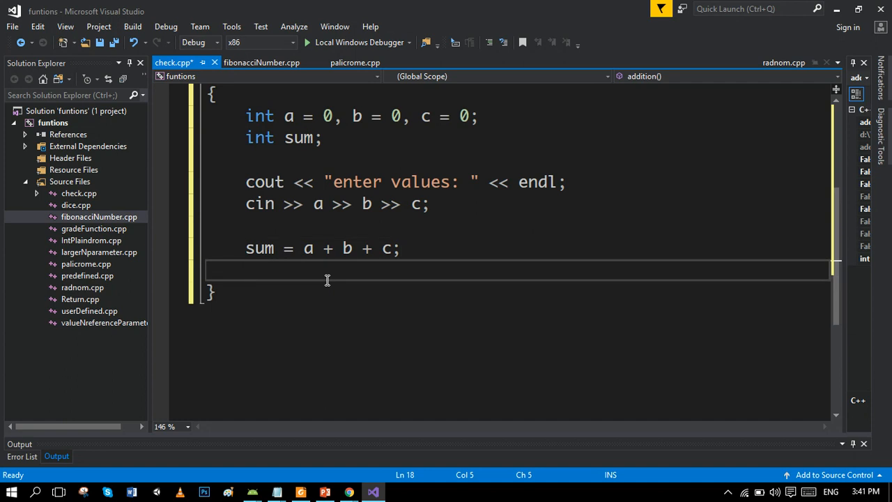
pyautogui.write('return s')
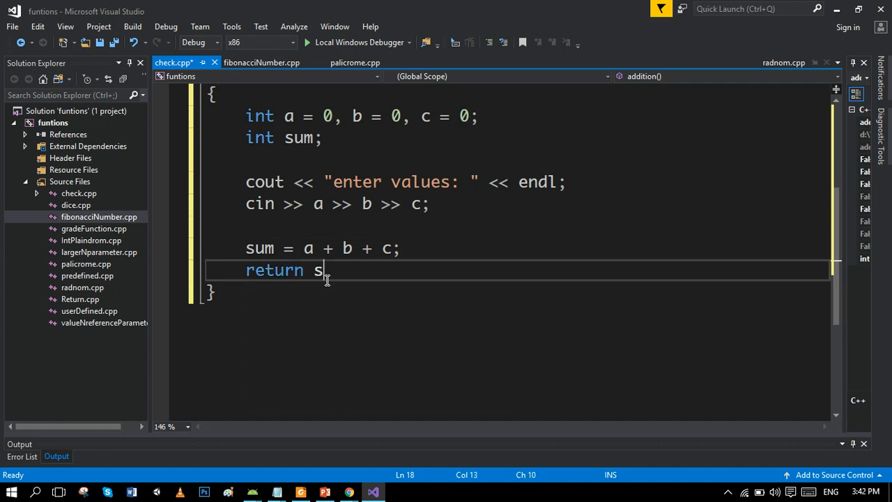
pyautogui.write('um;')
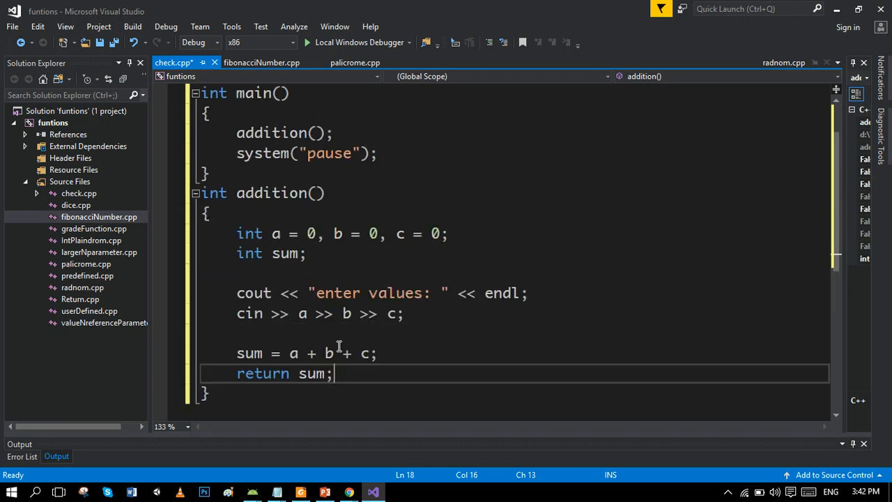
pyautogui.doubleClick(312, 373)
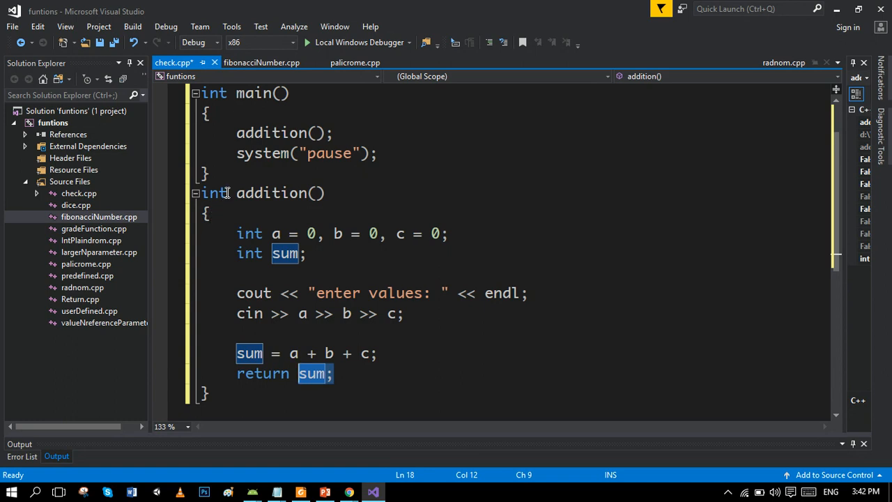
pyautogui.click(214, 192)
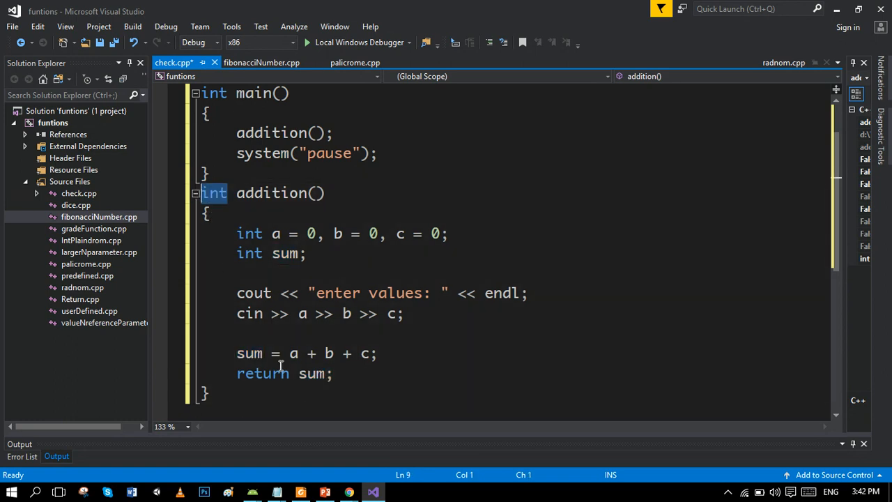
pyautogui.doubleClick(312, 373)
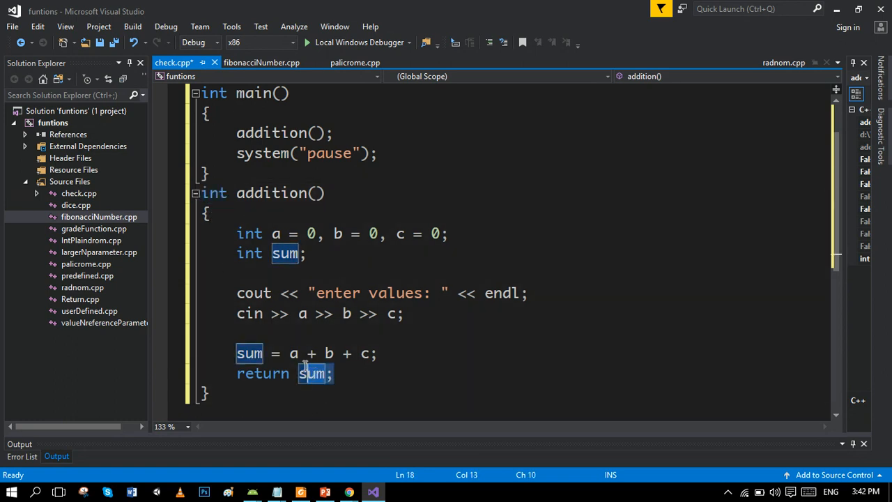
pyautogui.click(198, 193)
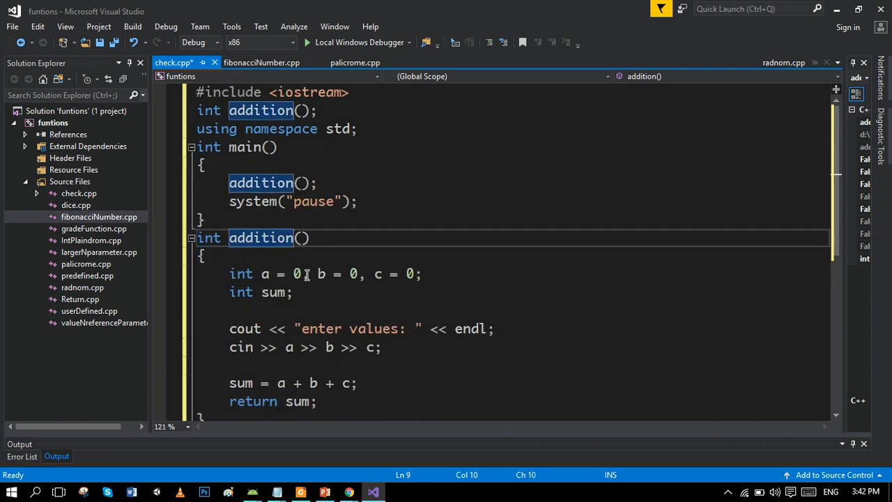
pyautogui.click(229, 183)
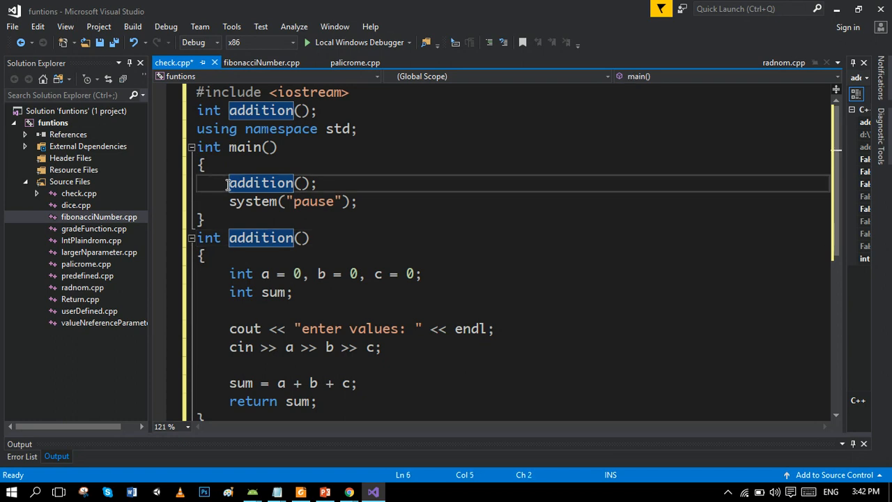
# Step: Wrap main's call as cout << " " << addition(); with a blank line above it
pyautogui.press('Return')
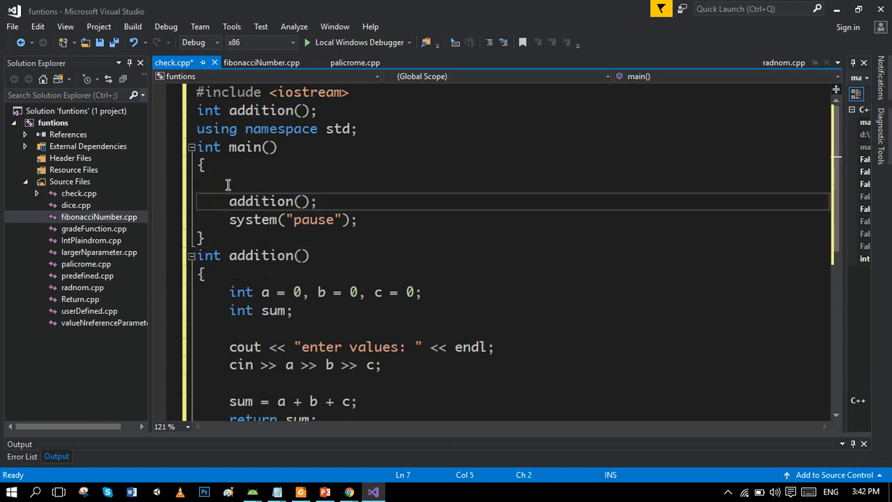
pyautogui.write('cout<<')
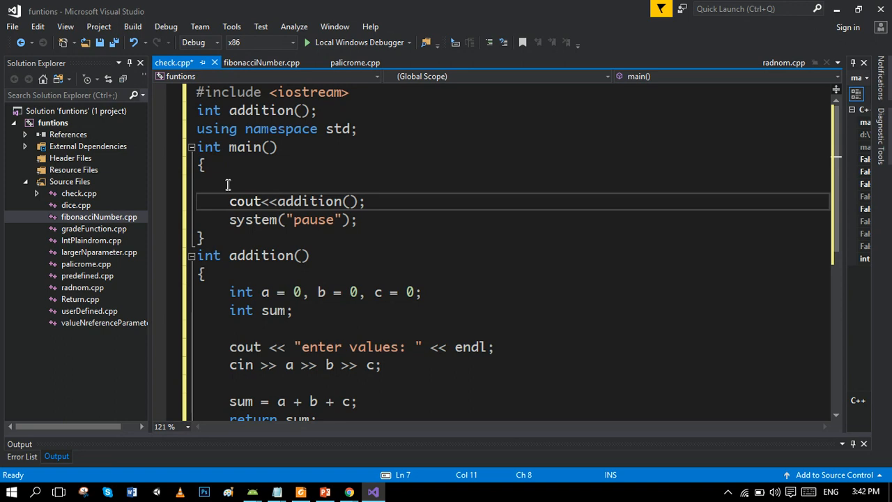
pyautogui.write('<<')
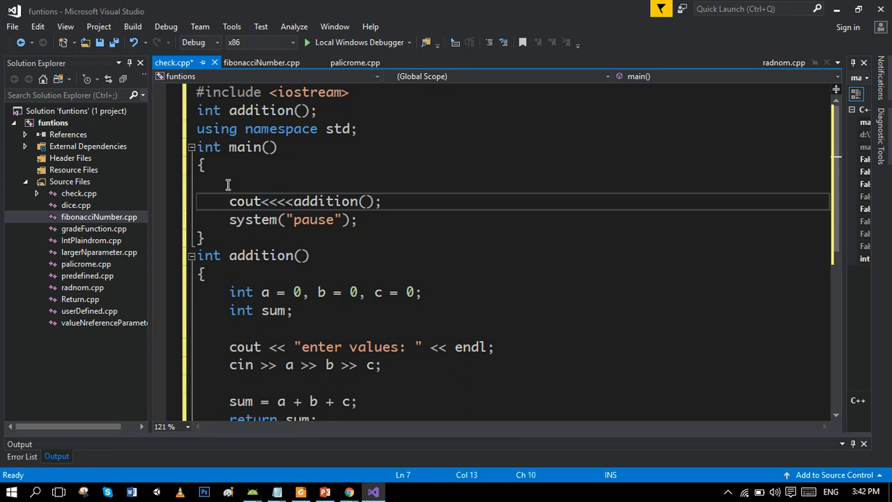
pyautogui.write('" "')
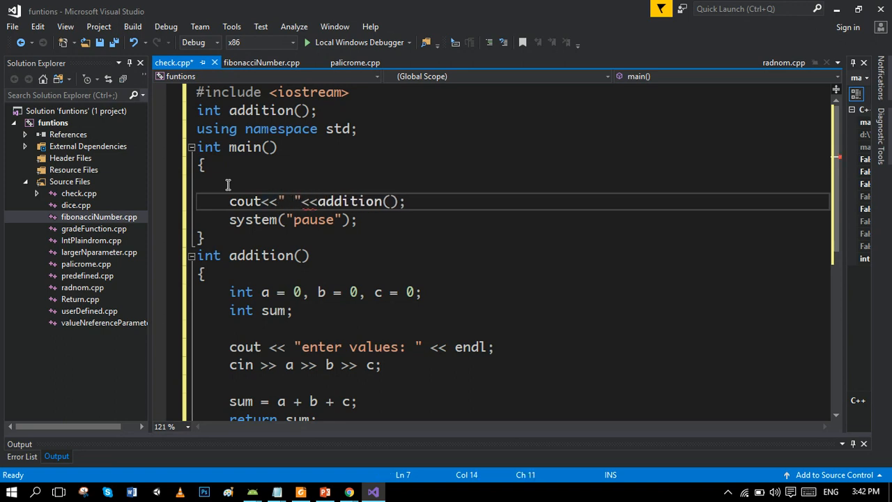
pyautogui.click(230, 183)
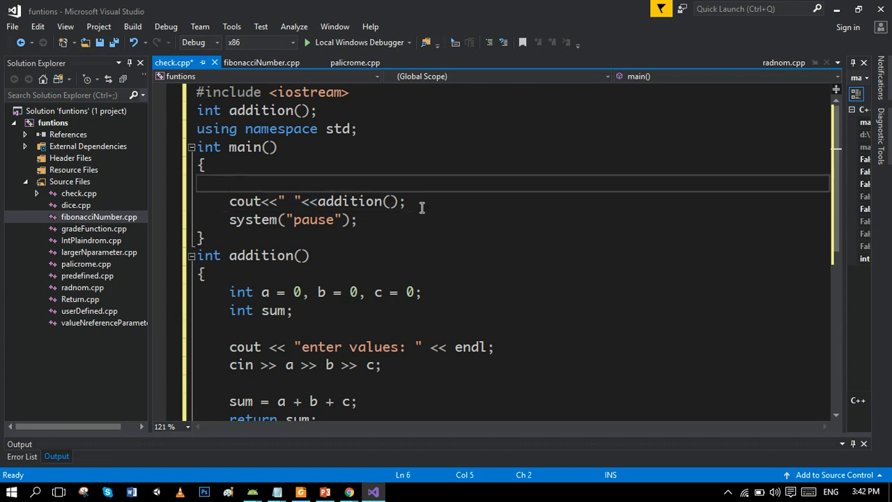
# Step: Add the commented-out alternative line //add=addition(); in main
pyautogui.write('/')
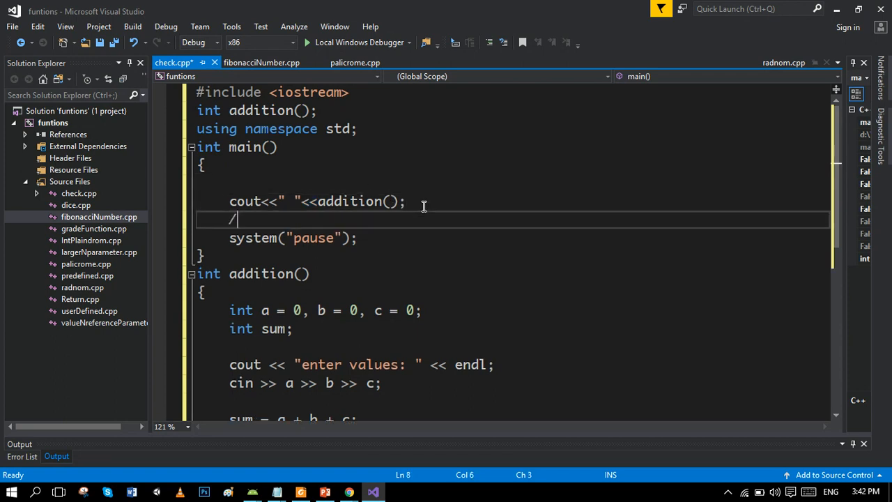
pyautogui.write('/')
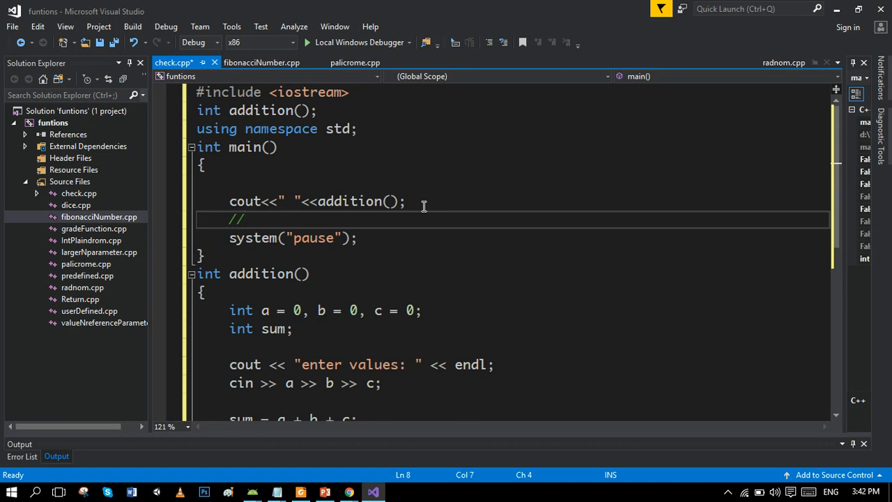
pyautogui.write('add')
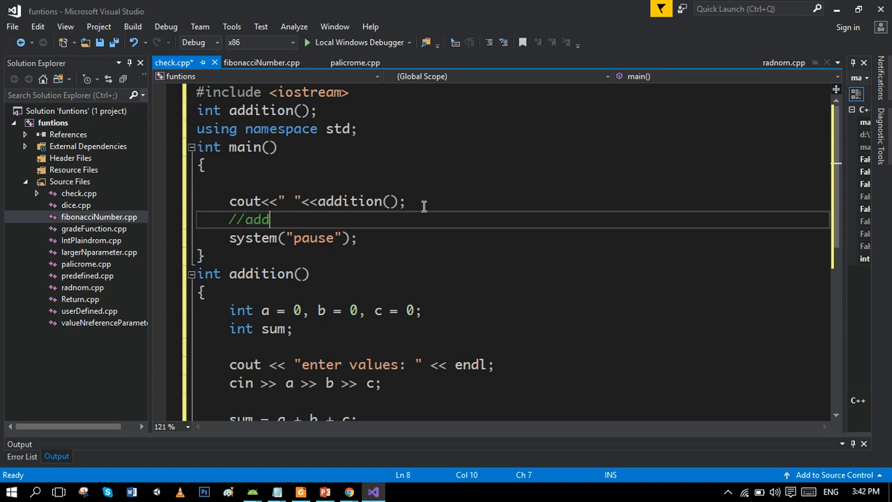
pyautogui.write('=')
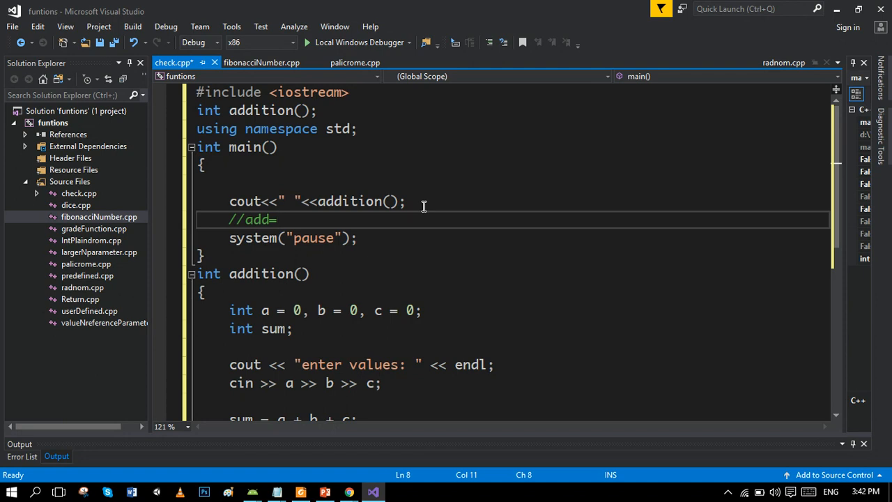
pyautogui.write('a')
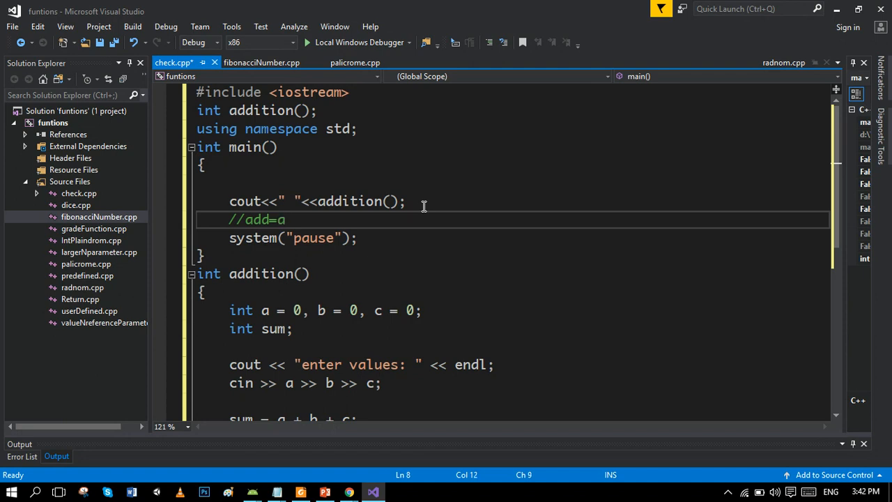
pyautogui.write('ddi')
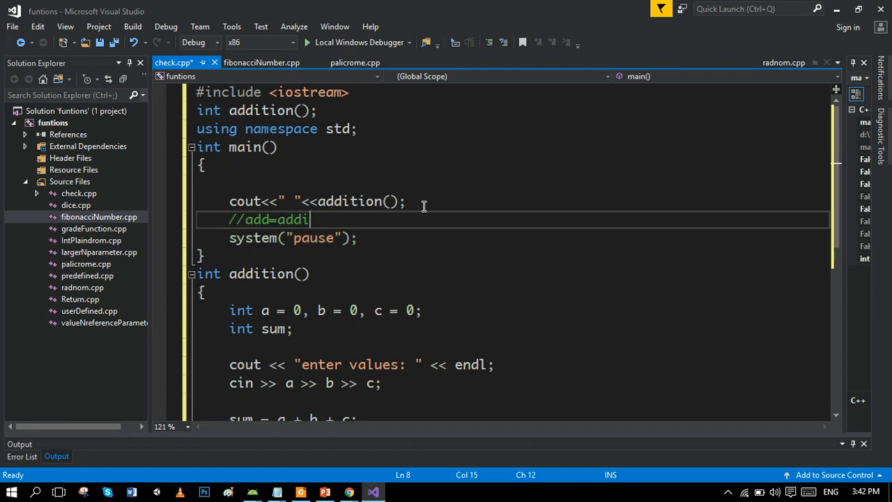
pyautogui.write('tion();')
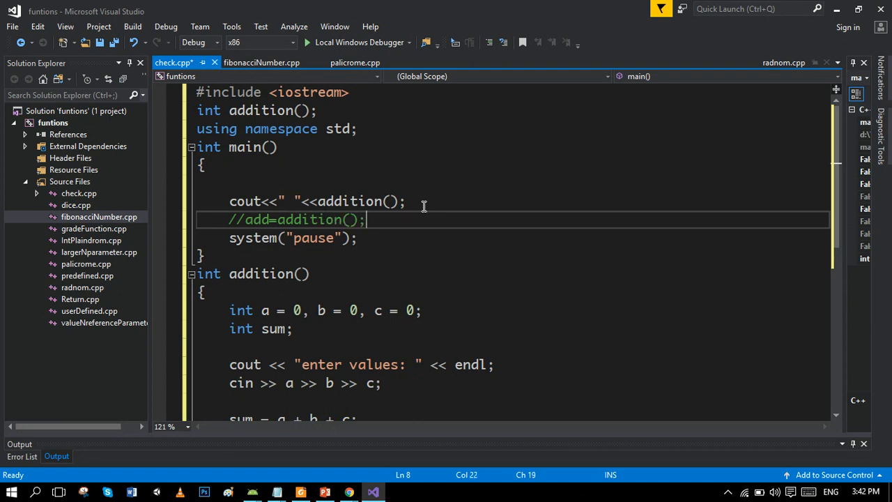
# Step: Add cout << add; below it and comment that line out with //
pyautogui.write('cout')
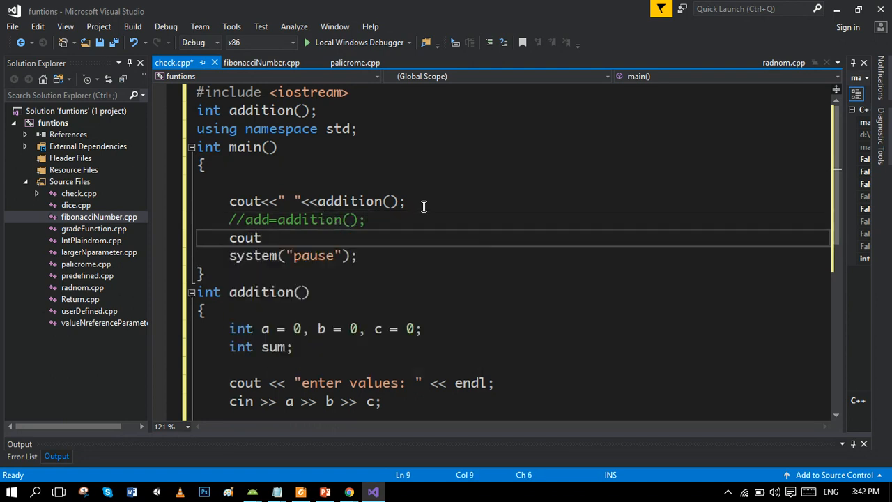
pyautogui.write('<<a')
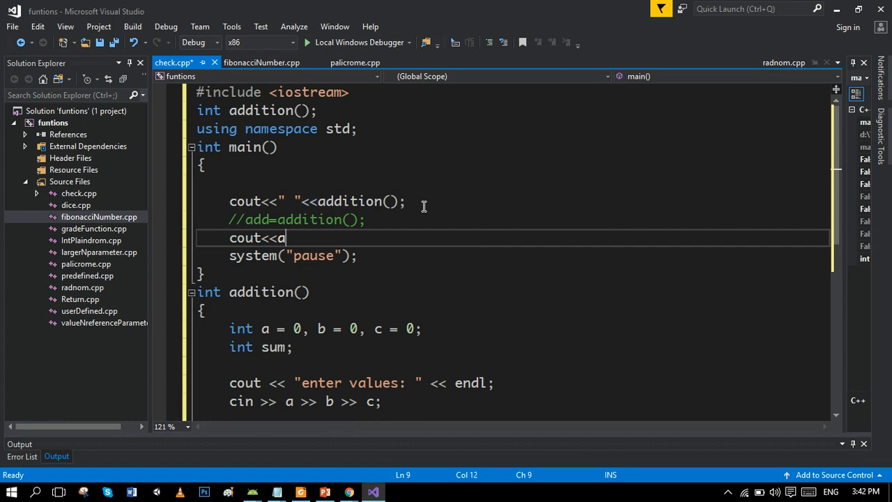
pyautogui.write('d')
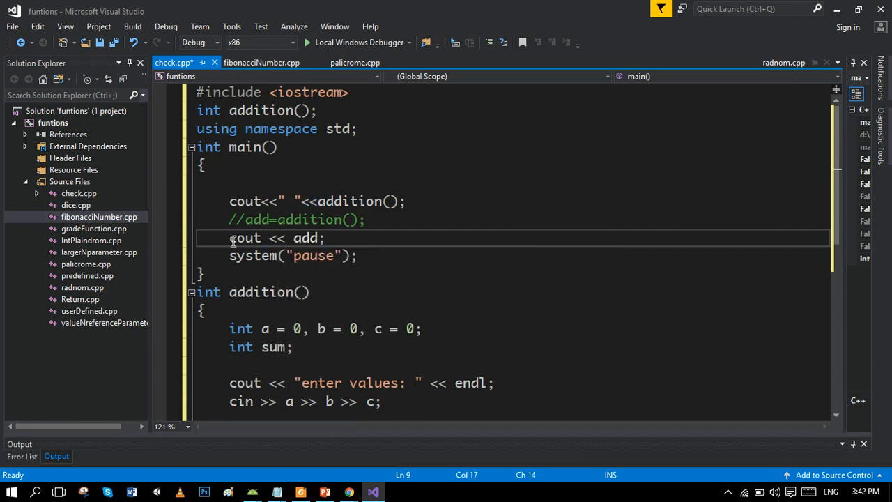
pyautogui.doubleClick(244, 237)
pyautogui.write('//')
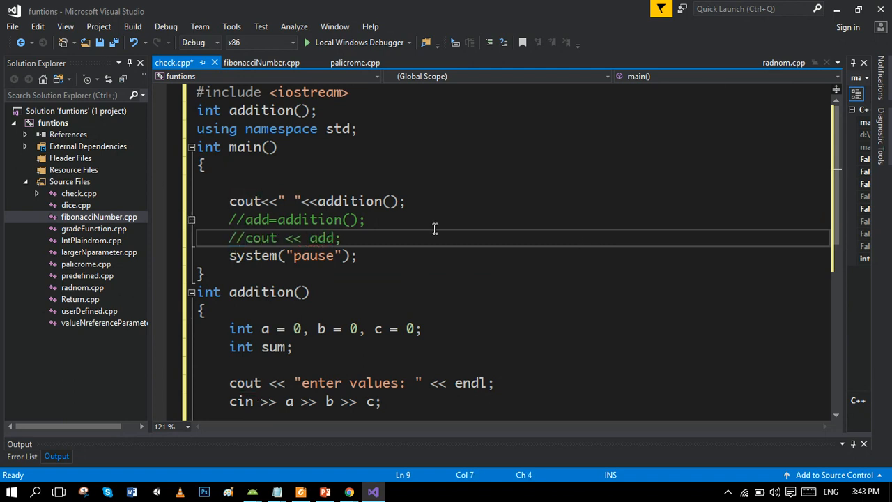
pyautogui.doubleClick(351, 201)
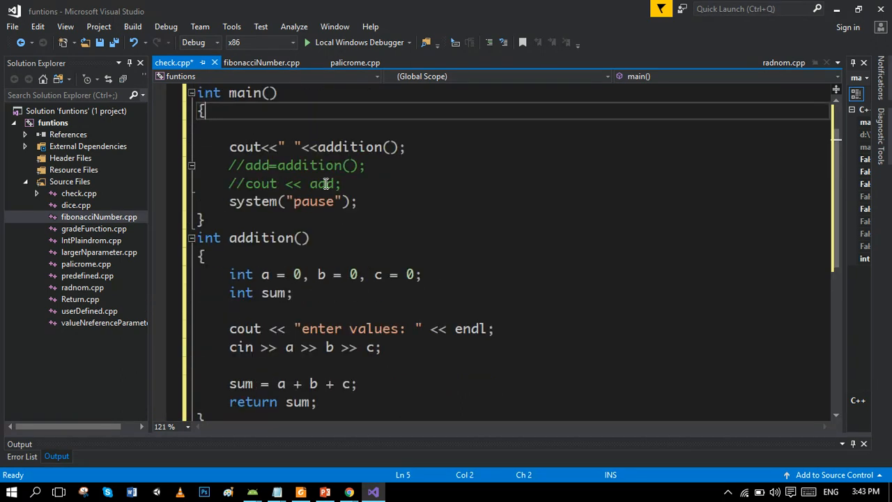
# Step: Run with Local Windows Debugger, enter 10, 20, 30 to print 60, and close the console
pyautogui.click(262, 61)
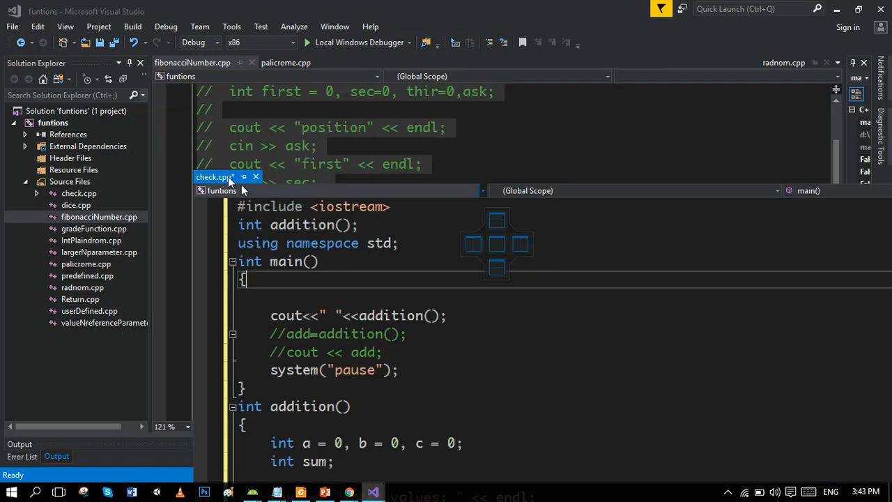
pyautogui.click(216, 175)
pyautogui.write('2')
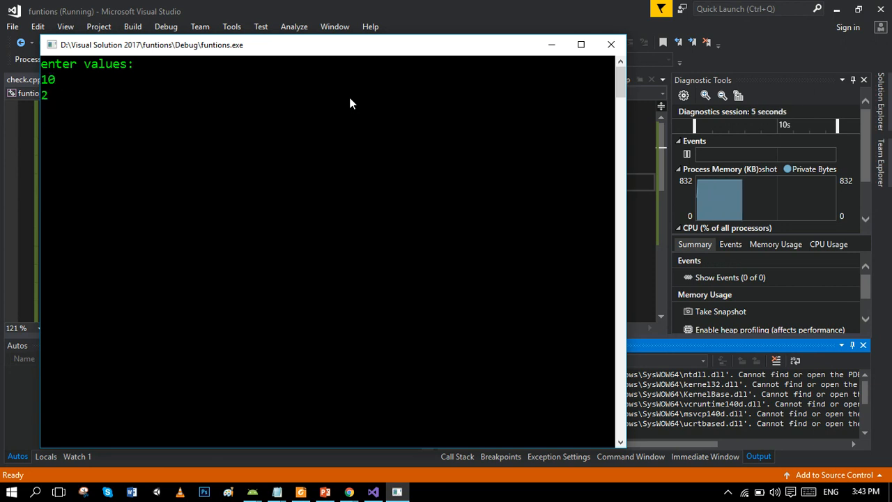
pyautogui.write('30')
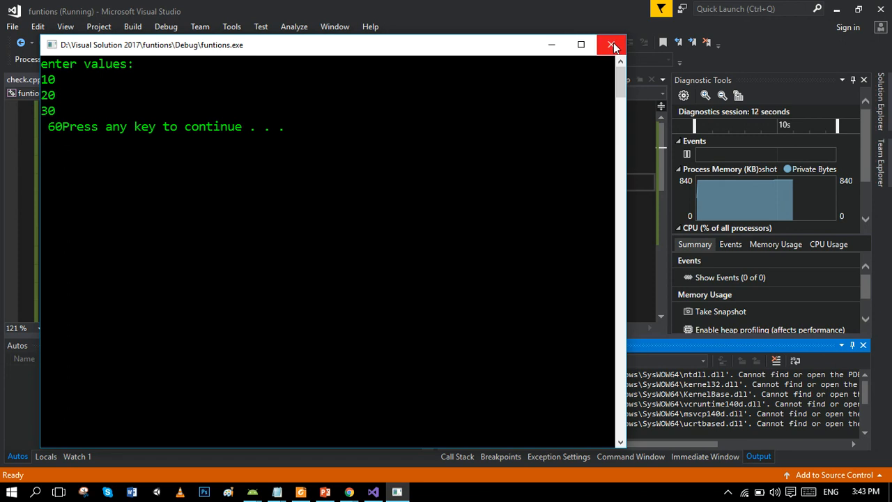
pyautogui.click(611, 45)
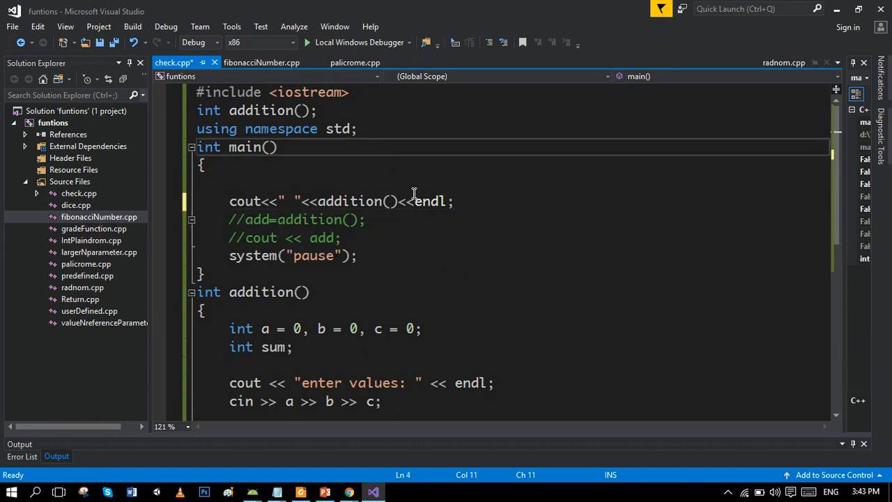
# Step: Rerun the program with Local Windows Debugger, entering 10, 20, 30 so it prints 60 on its own line, then return to PowerPoint
pyautogui.click(308, 41)
pyautogui.write('10')
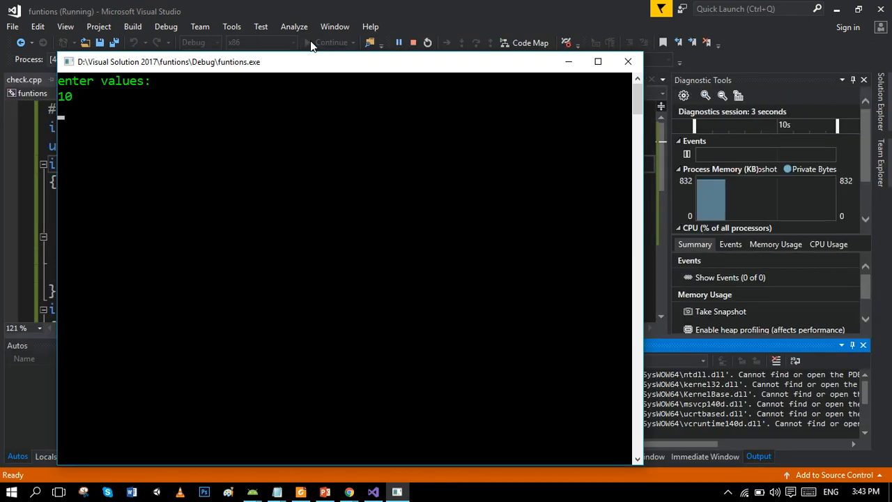
pyautogui.write('20')
pyautogui.click(344, 127)
pyautogui.write('30')
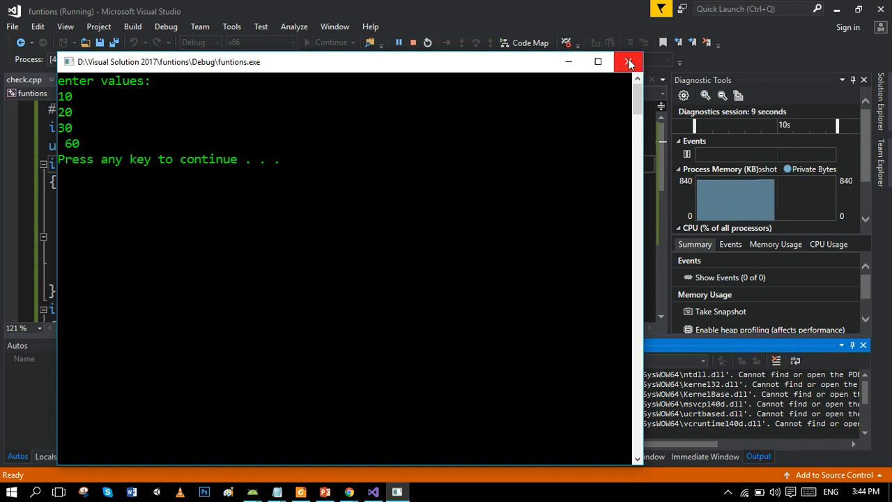
pyautogui.click(627, 61)
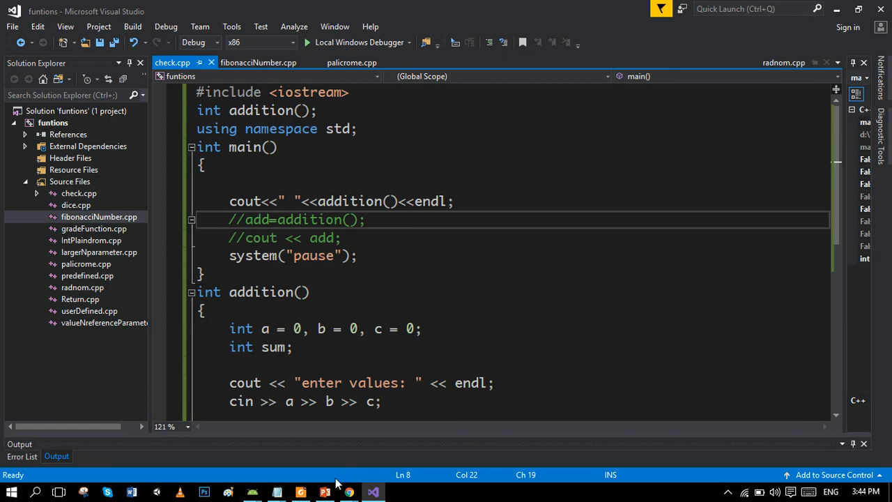
pyautogui.click(324, 492)
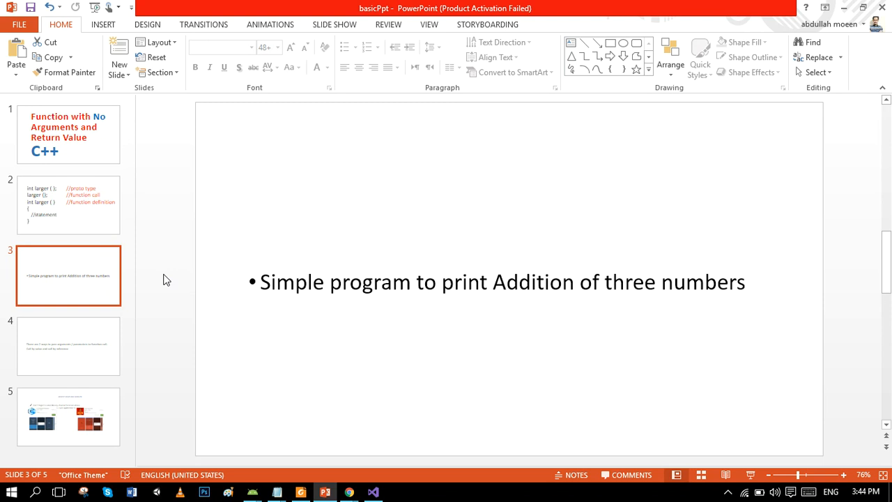
pyautogui.moveTo(118, 326)
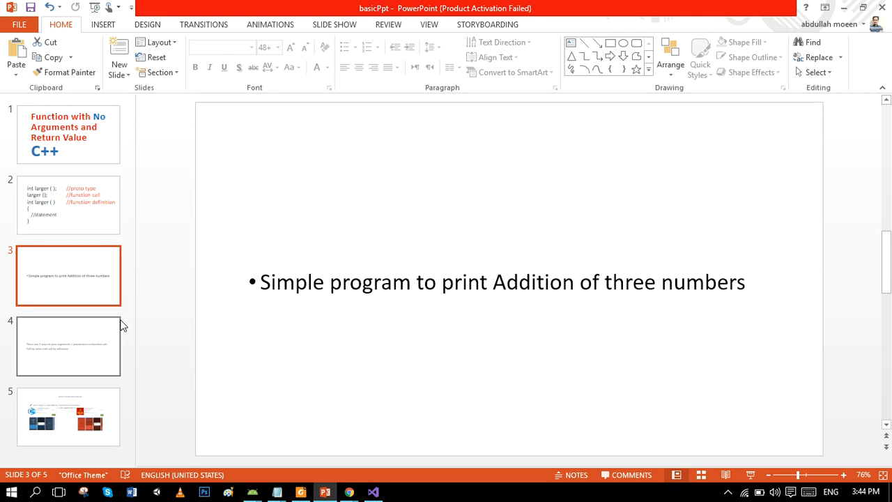
# Step: Show slide 4 explaining call by value and call by reference argument passing
pyautogui.click(68, 345)
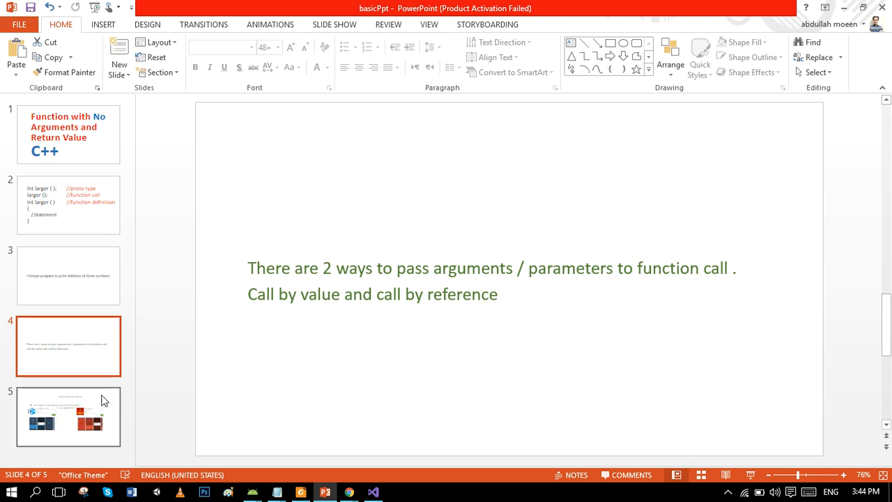
# Step: Show the final slide and select the Core Java Quiz picture to move the quiz app pictures upward
pyautogui.click(68, 416)
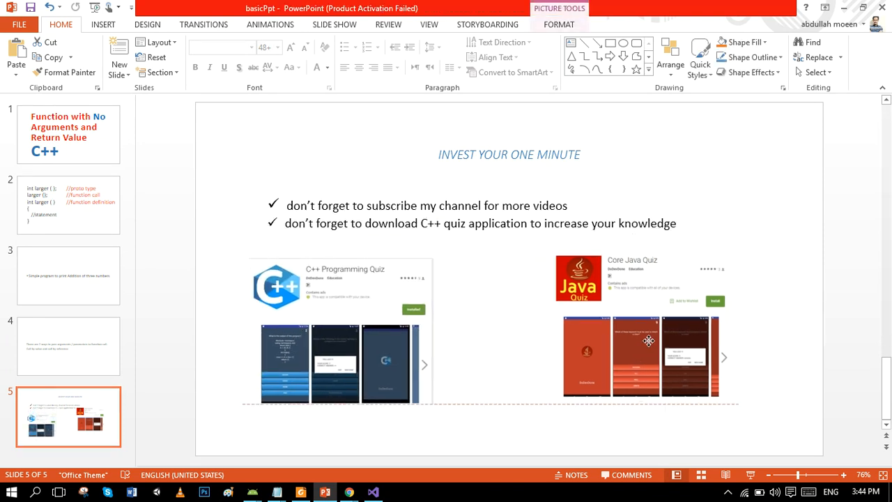
pyautogui.click(640, 342)
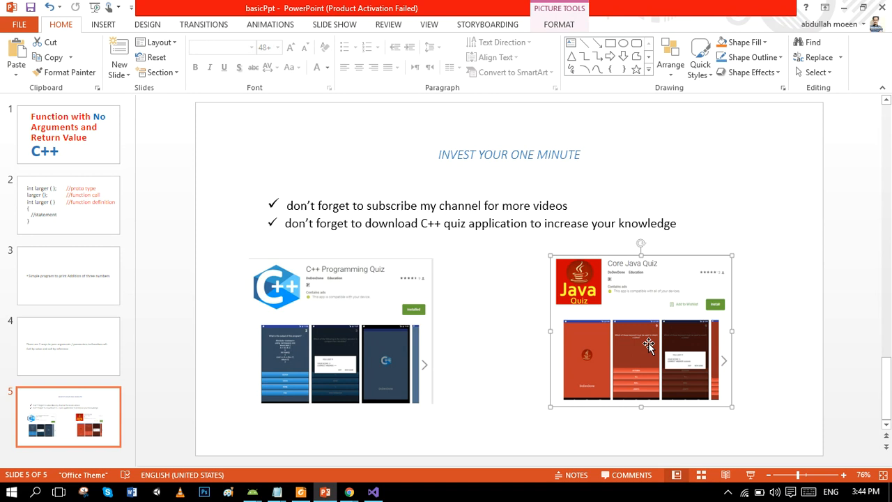
pyautogui.moveTo(382, 321)
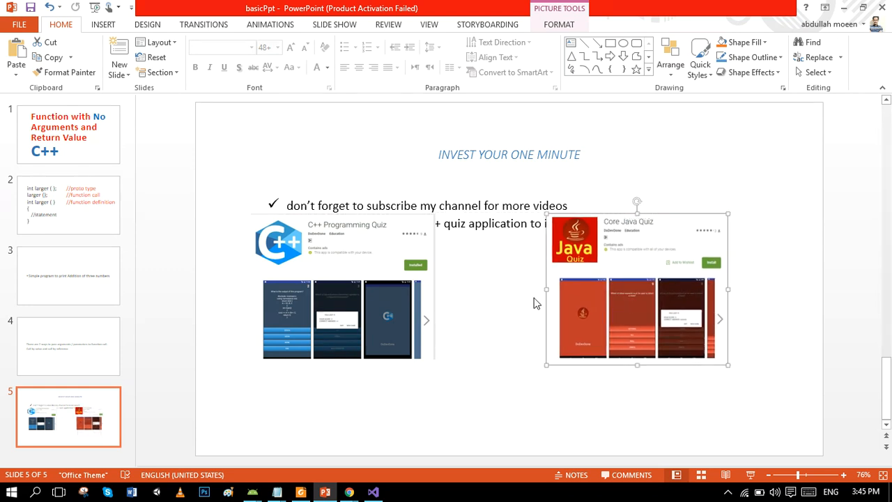
pyautogui.moveTo(181, 276)
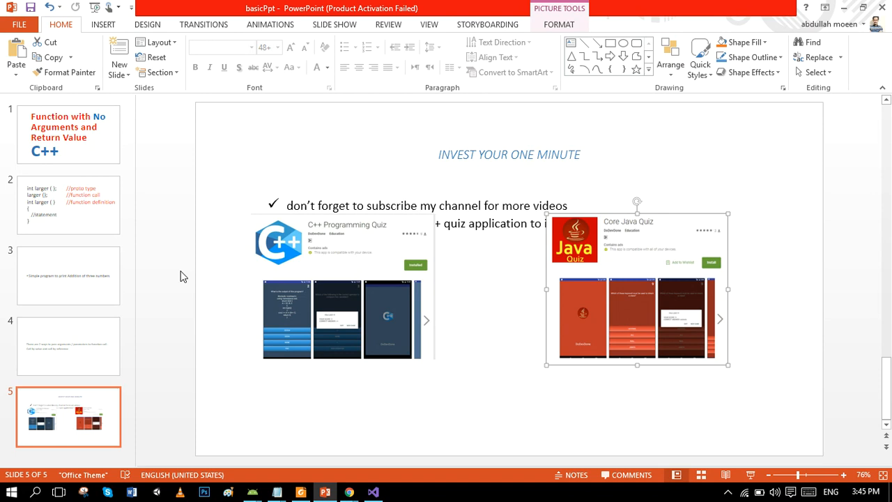
pyautogui.moveTo(329, 474)
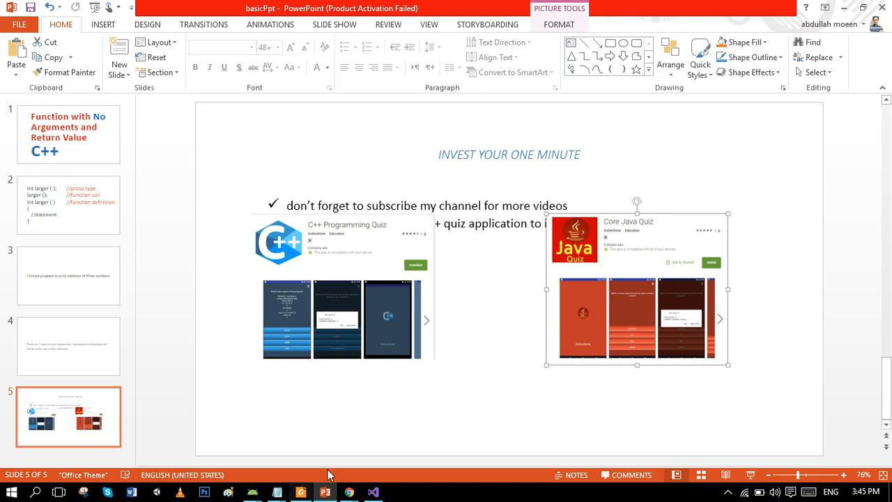